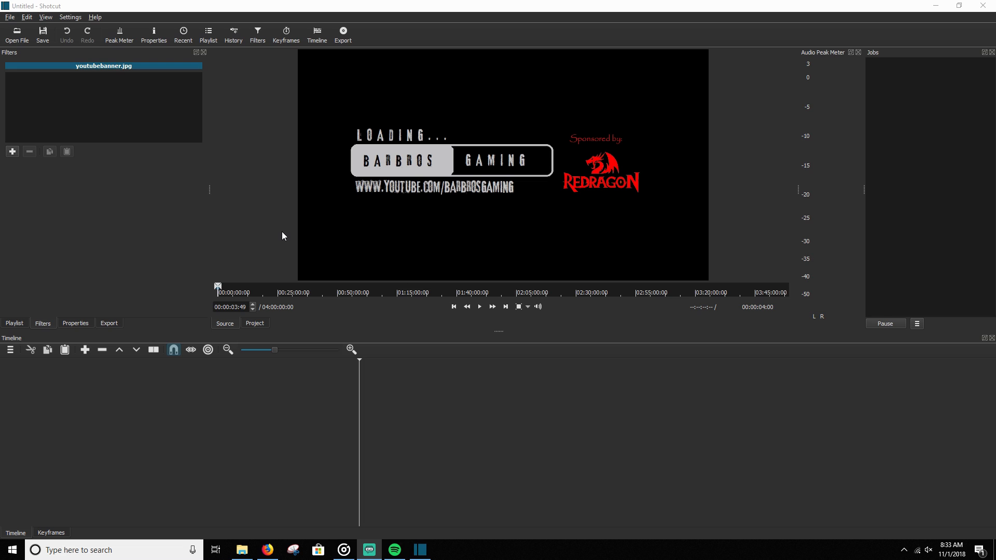
mouse_move(281, 211)
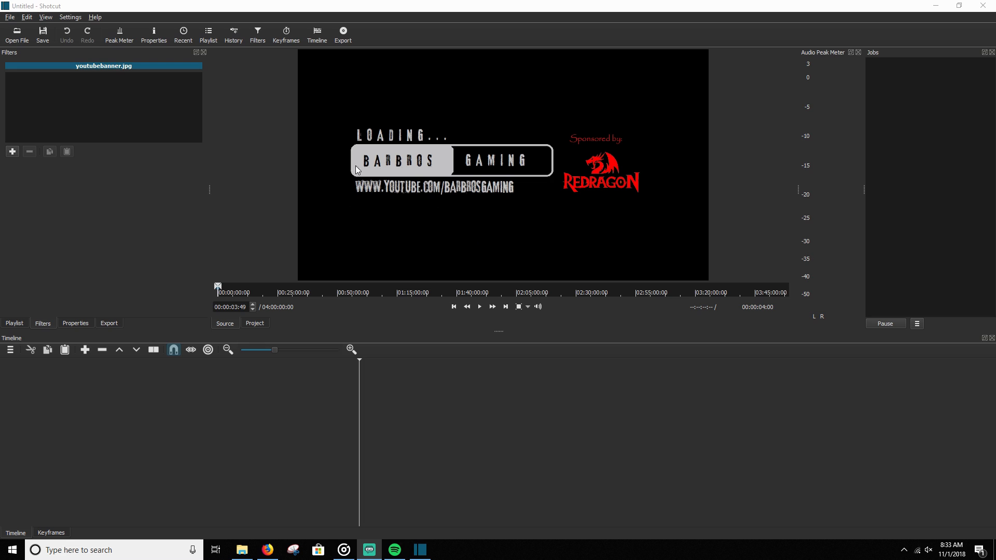
mouse_move(521, 169)
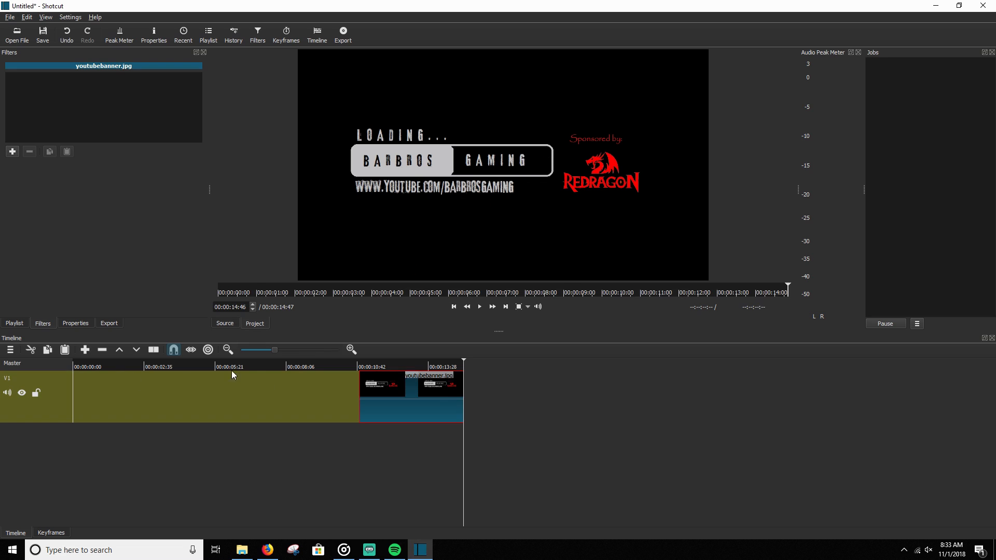
Move the banner clip to 00:00:00:00 on V1 and stretch it to 00:00:15:00
drag(406, 394, 131, 413)
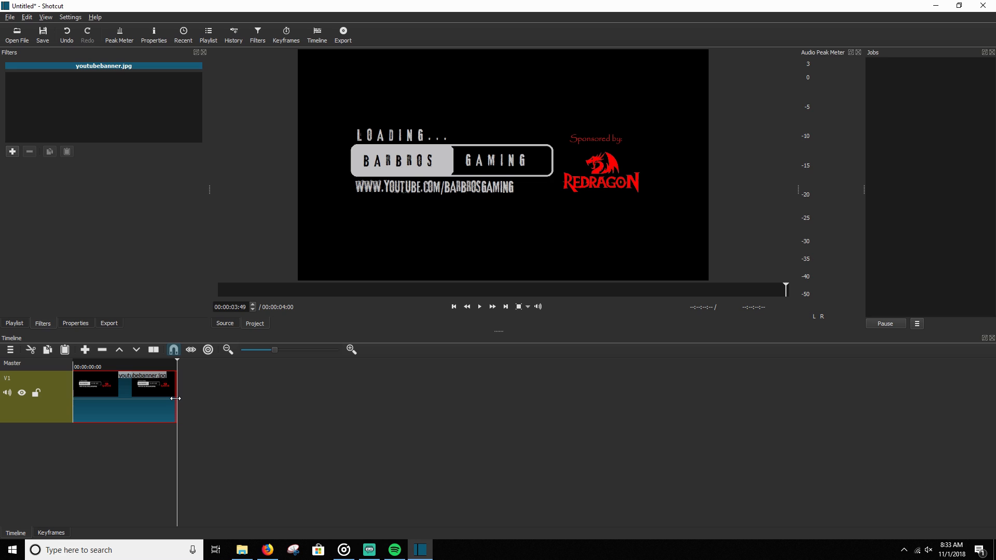
drag(177, 398, 381, 399)
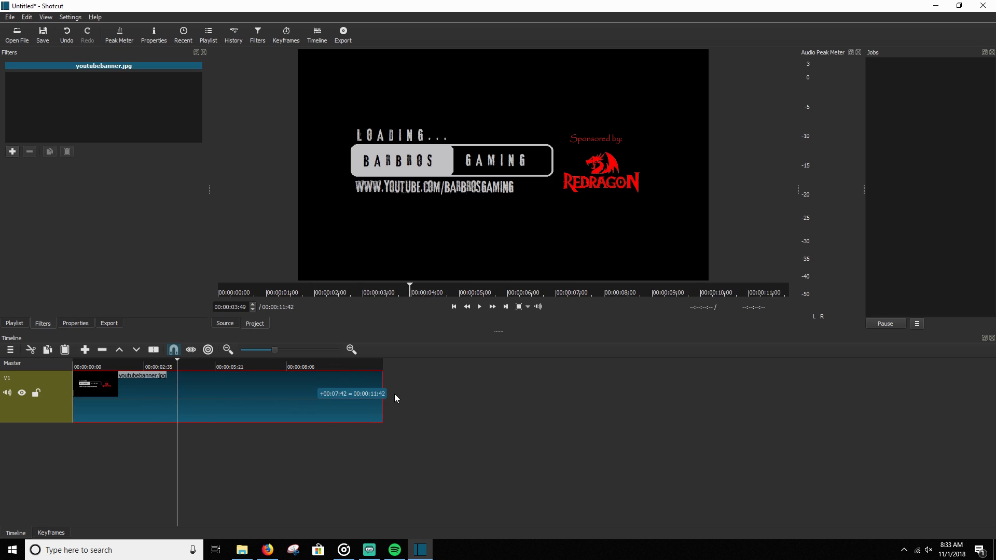
drag(383, 399, 468, 395)
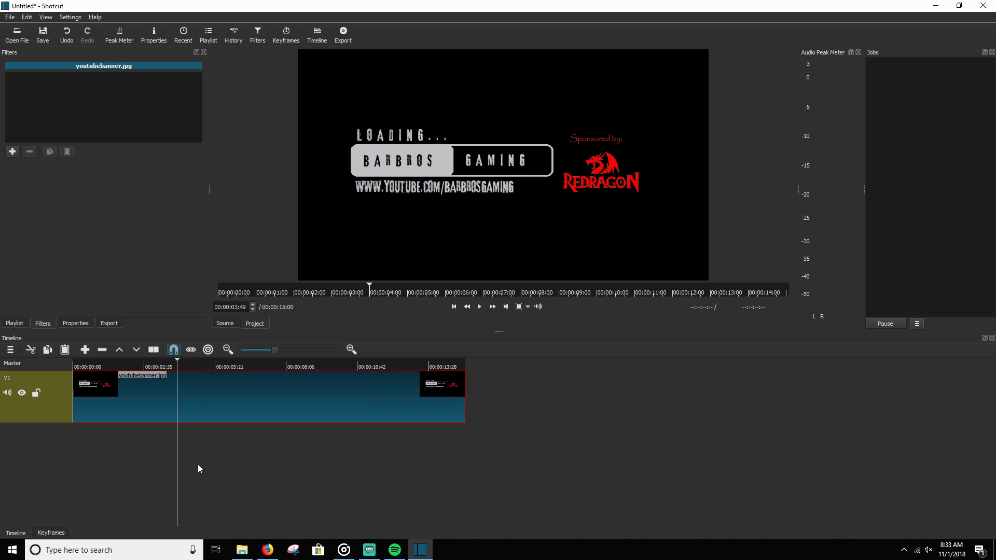
mouse_move(104, 466)
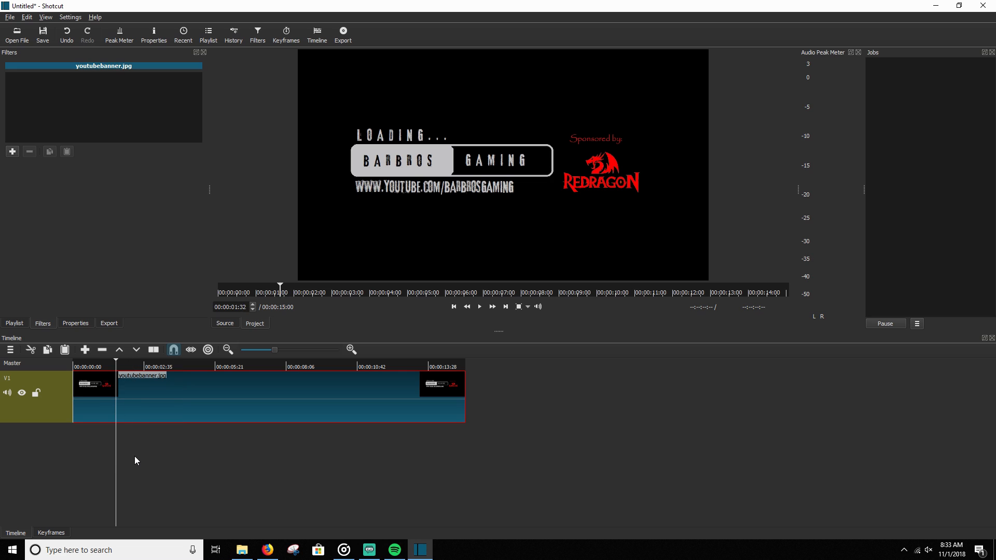
mouse_move(112, 413)
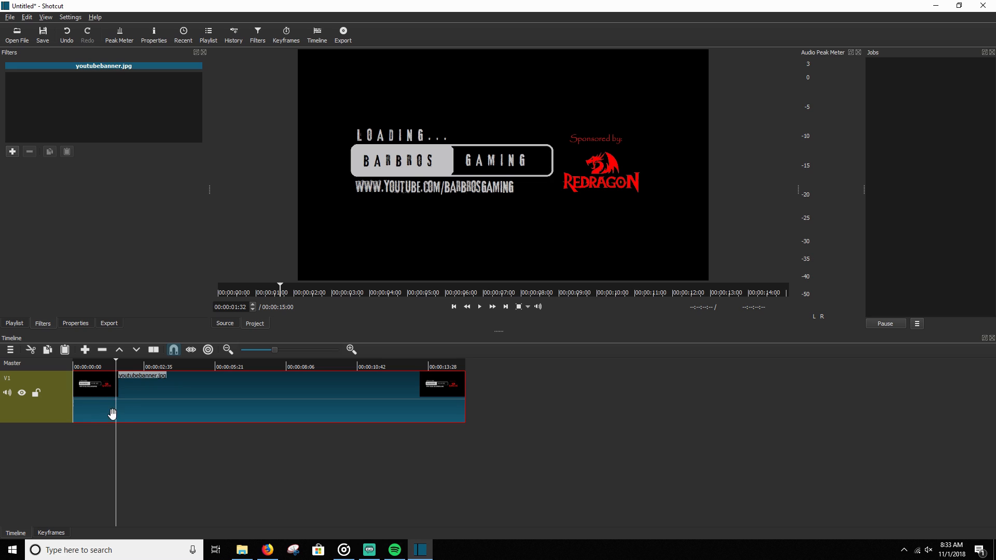
mouse_move(143, 404)
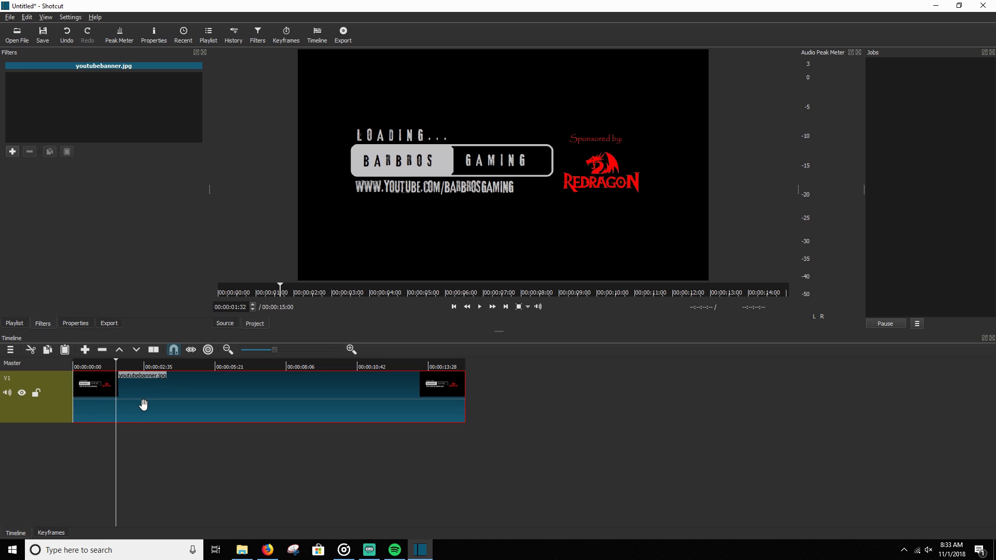
mouse_move(160, 407)
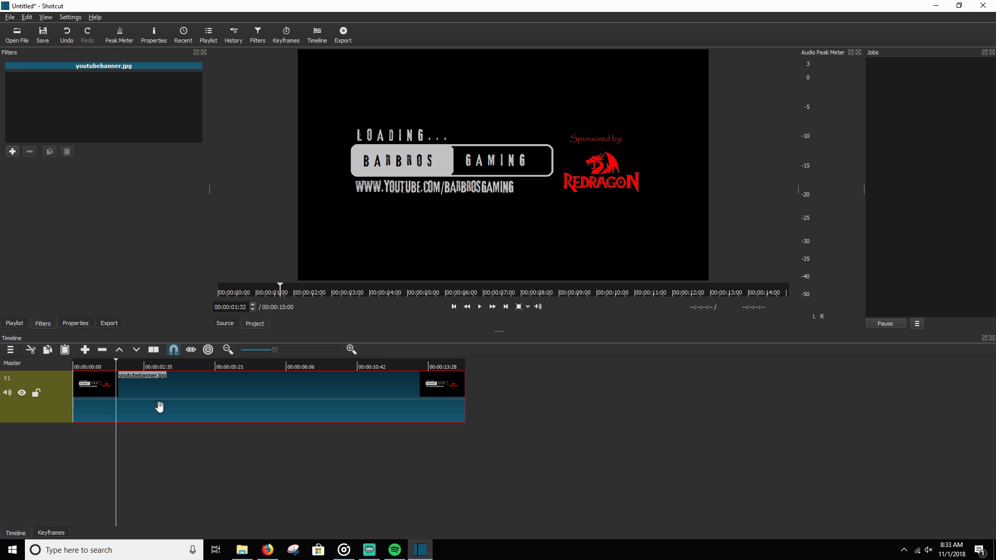
mouse_move(129, 448)
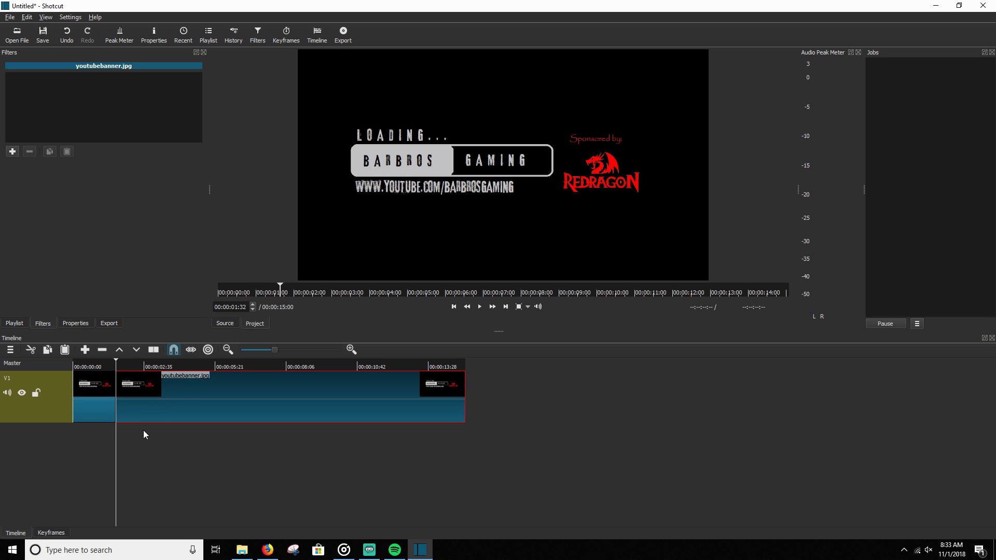
Split the banner a second time at the playhead and select the short middle piece
click(177, 384)
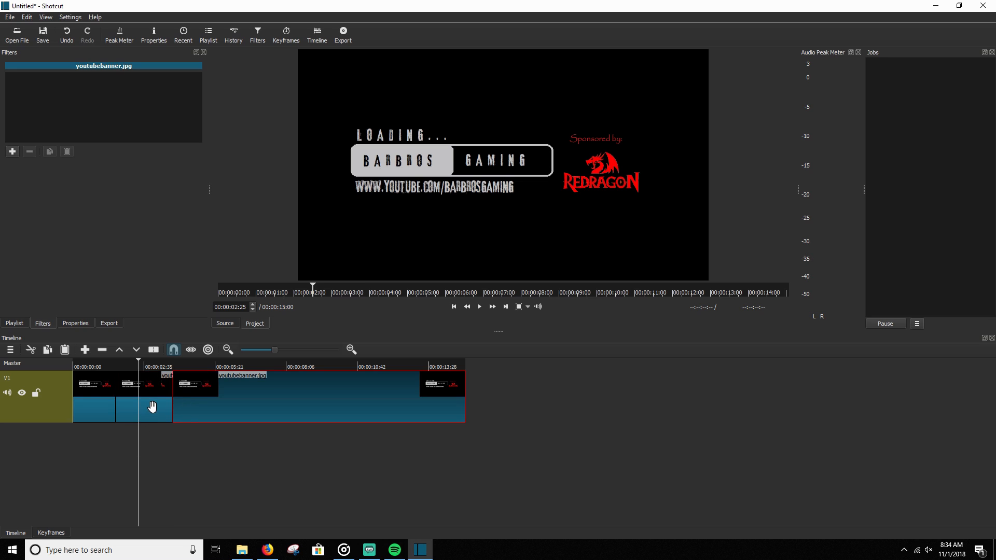
click(143, 384)
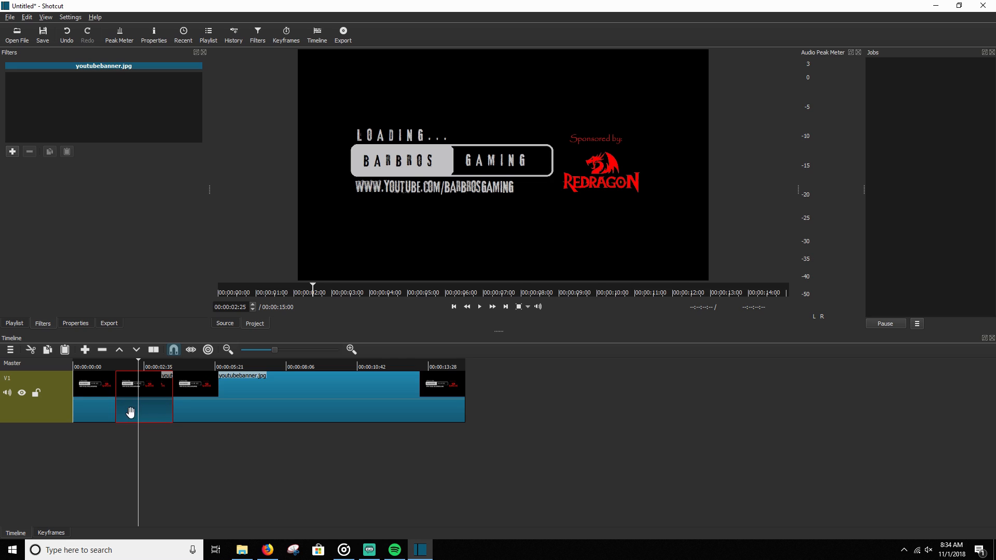
mouse_move(165, 439)
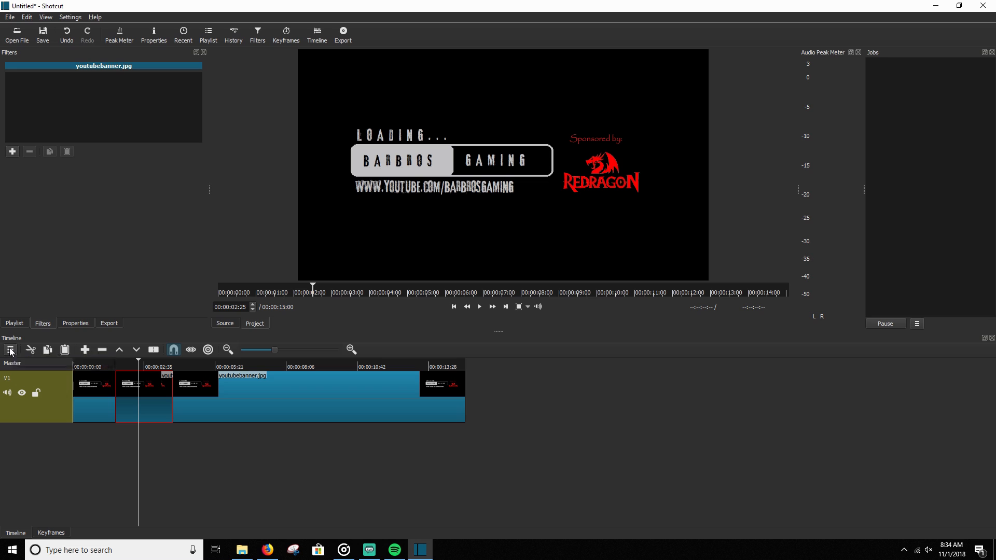
Add a new video track and select the short middle banner piece on V1
click(11, 349)
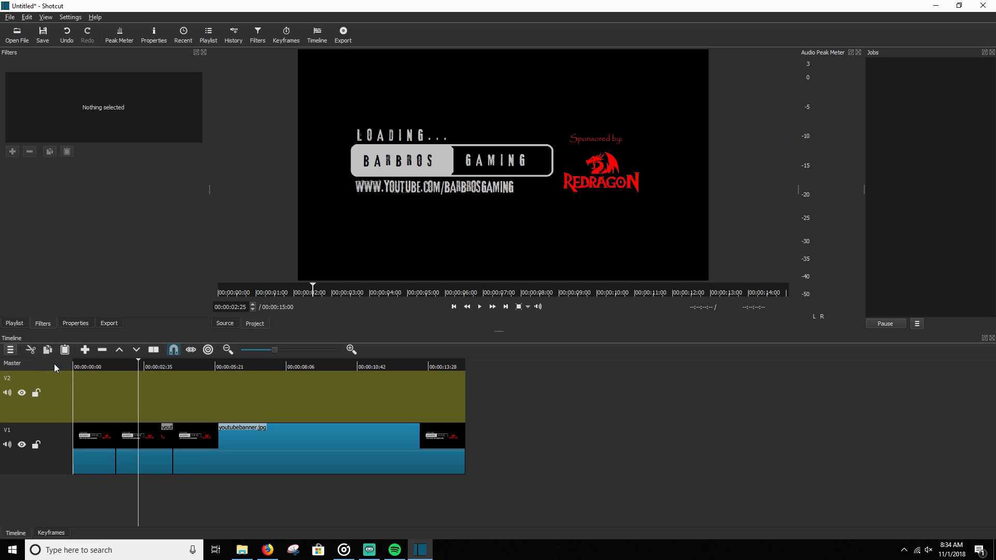
mouse_move(147, 462)
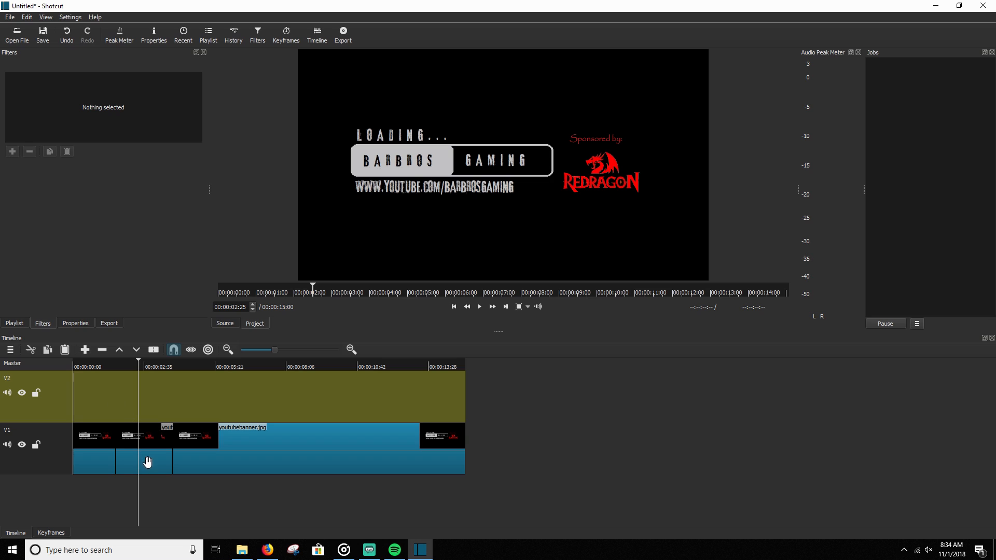
mouse_move(155, 462)
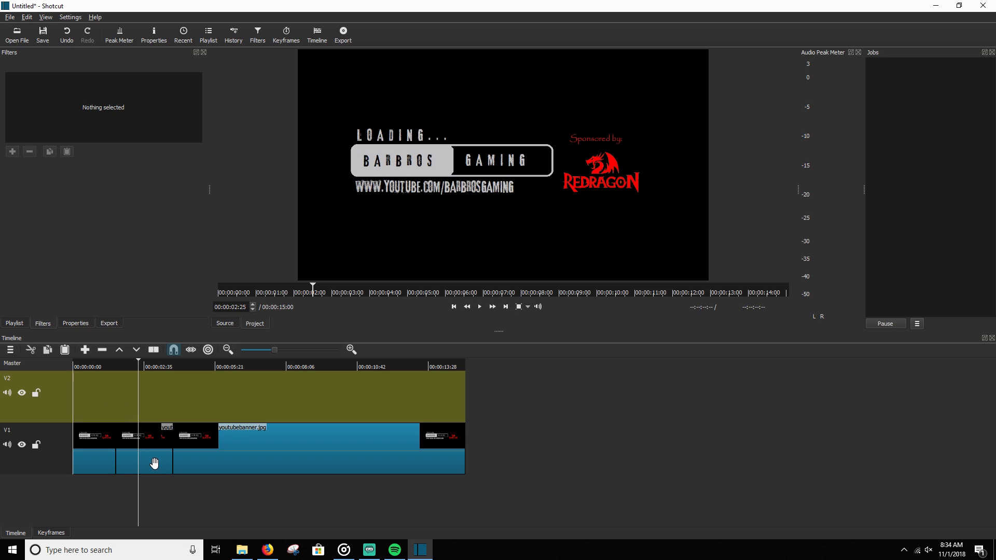
click(143, 436)
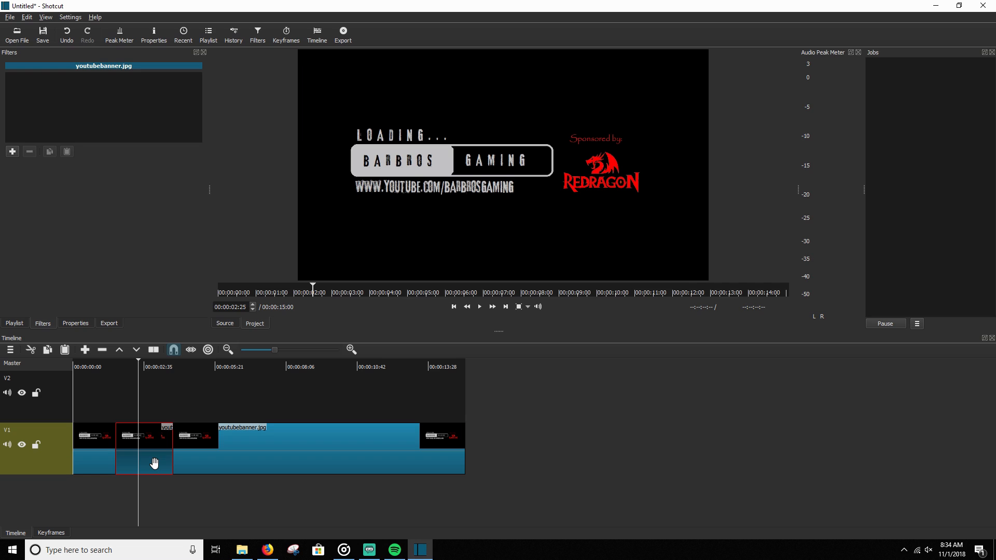
mouse_move(156, 408)
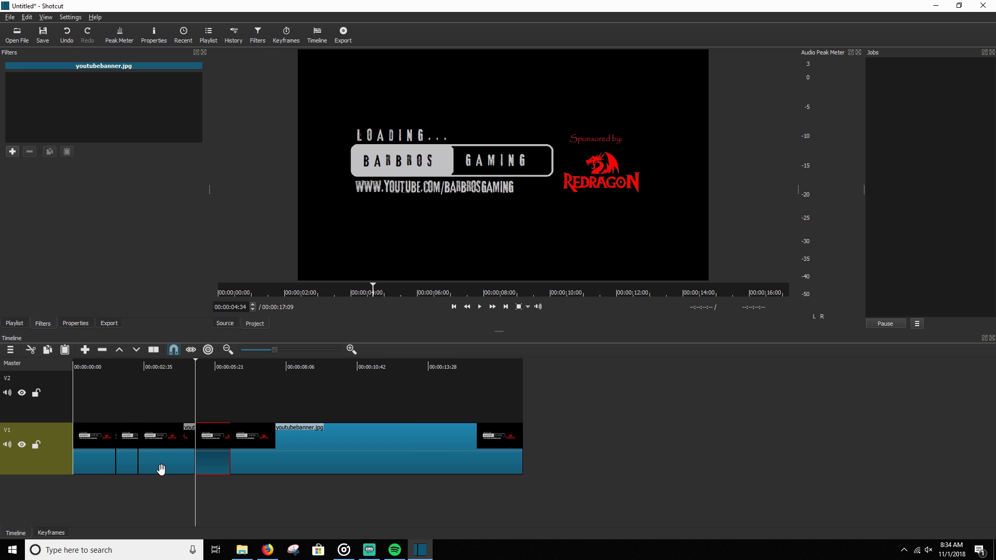
mouse_move(183, 399)
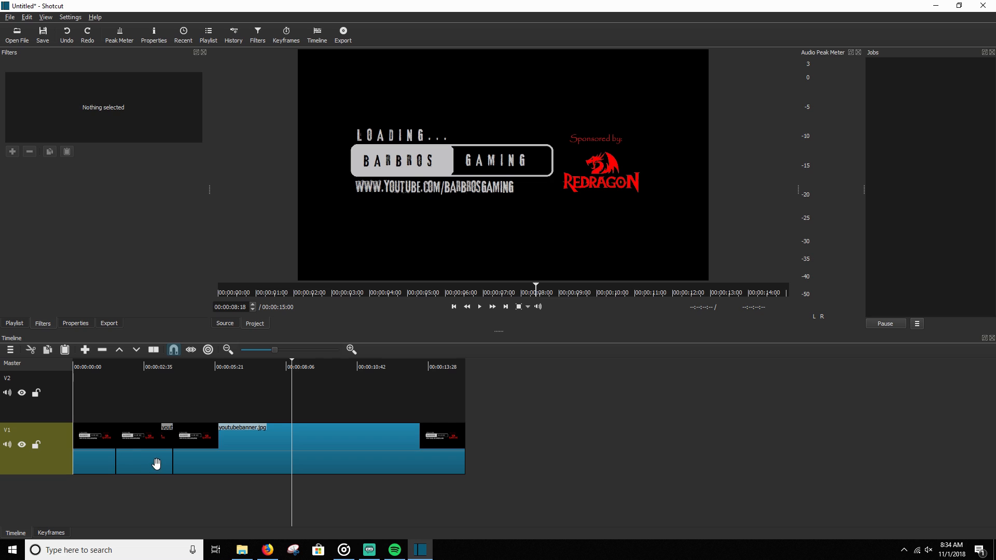
click(143, 448)
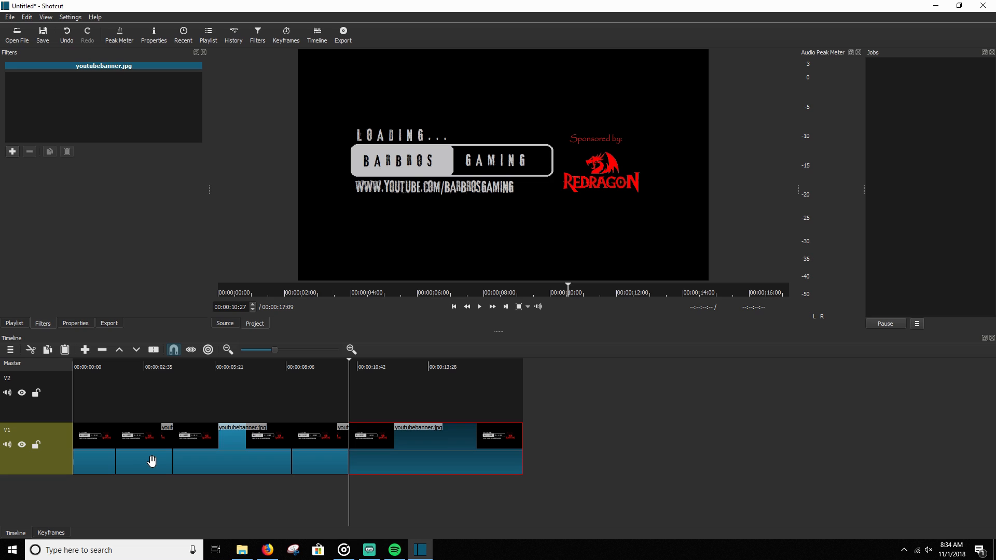
mouse_move(294, 455)
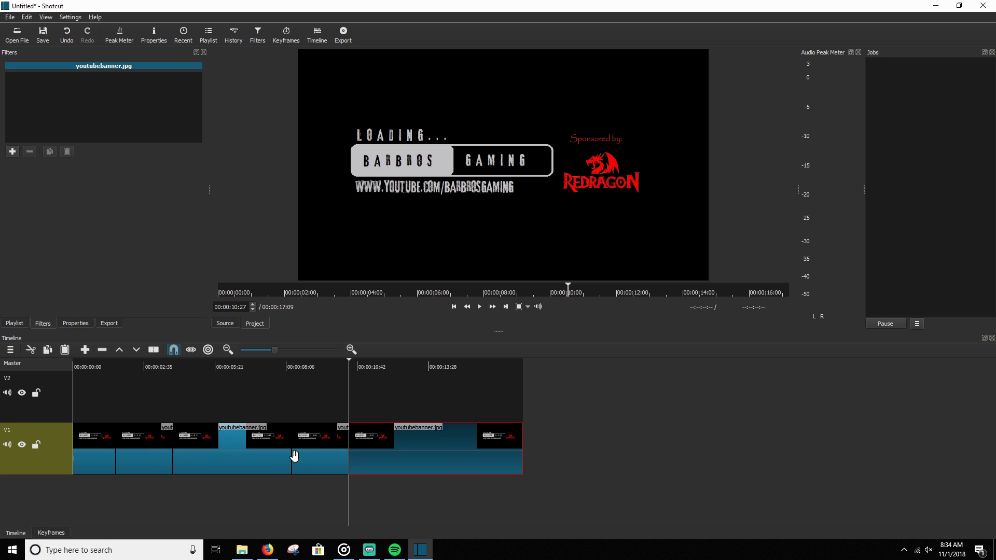
mouse_move(286, 460)
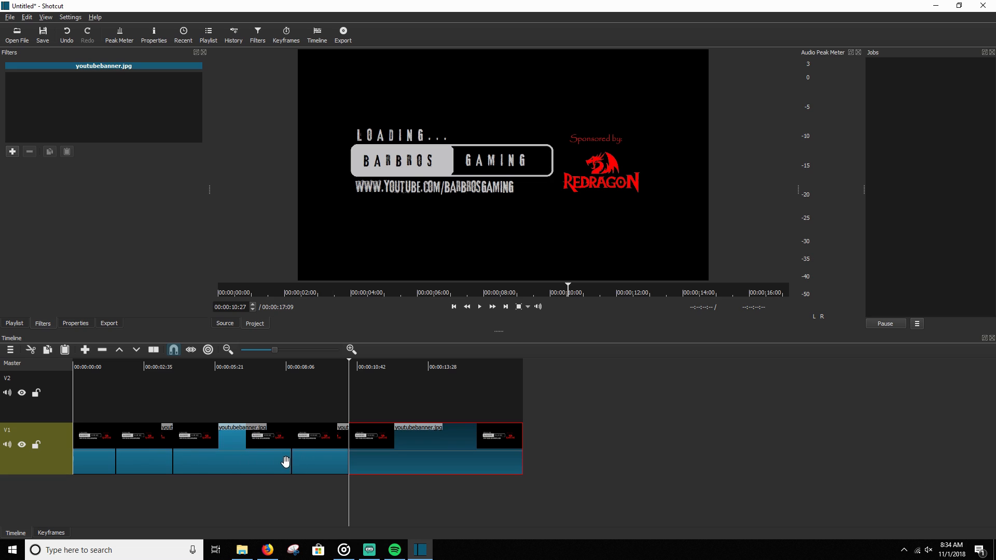
mouse_move(314, 458)
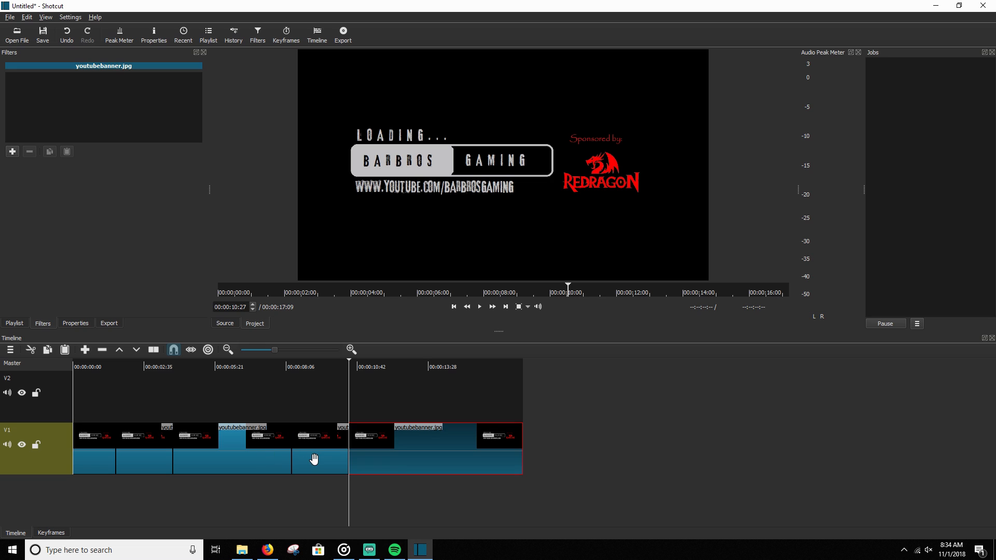
mouse_move(312, 456)
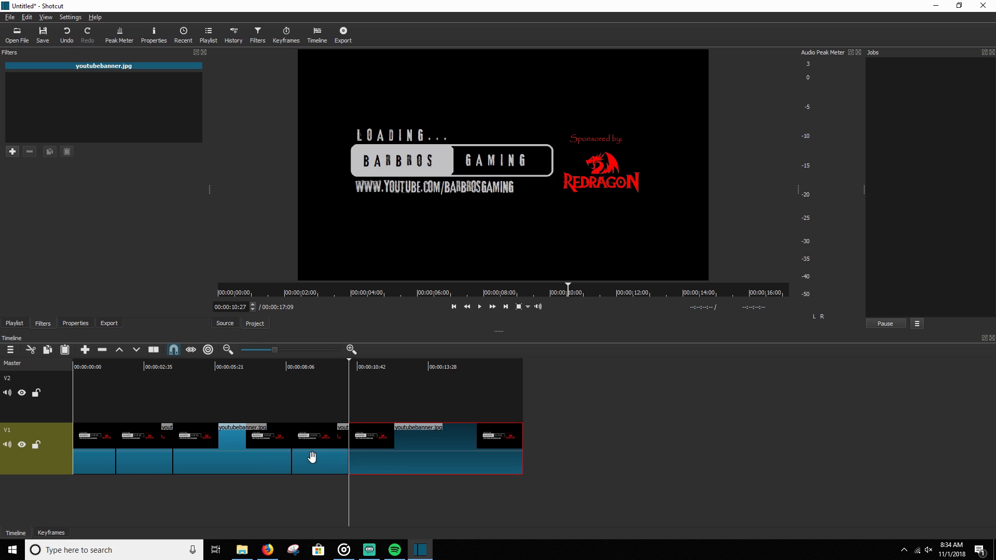
Place the short banner piece on the V2 overlay track and select it
click(143, 437)
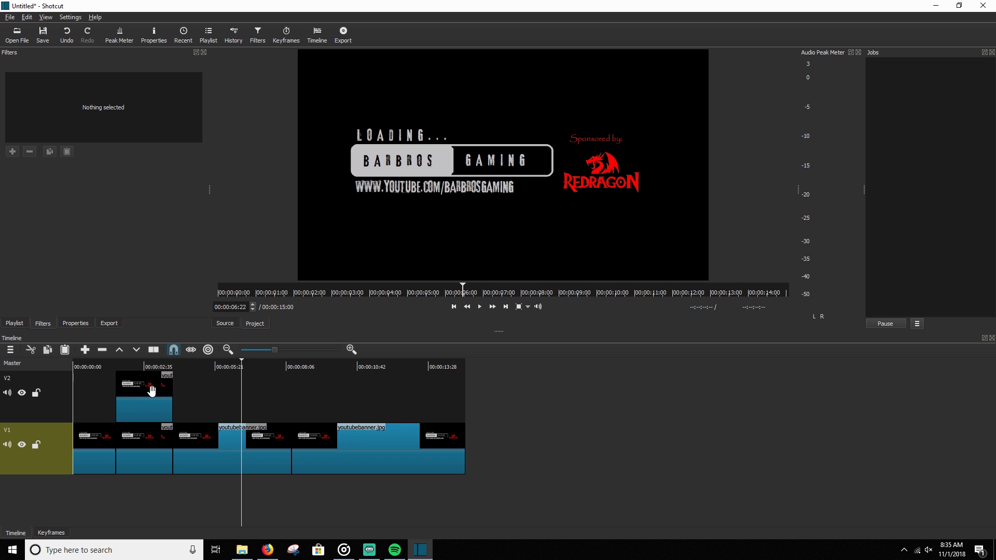
mouse_move(142, 406)
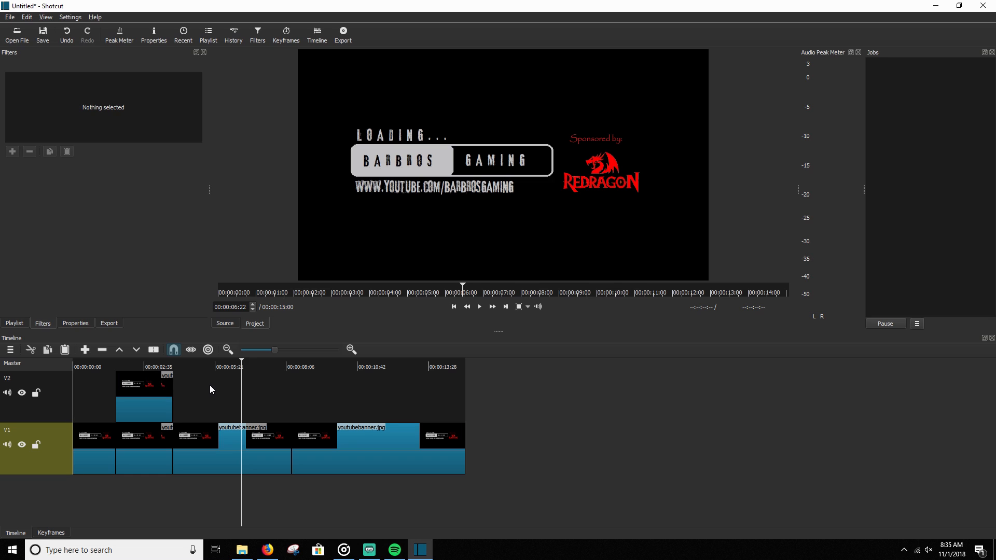
mouse_move(215, 406)
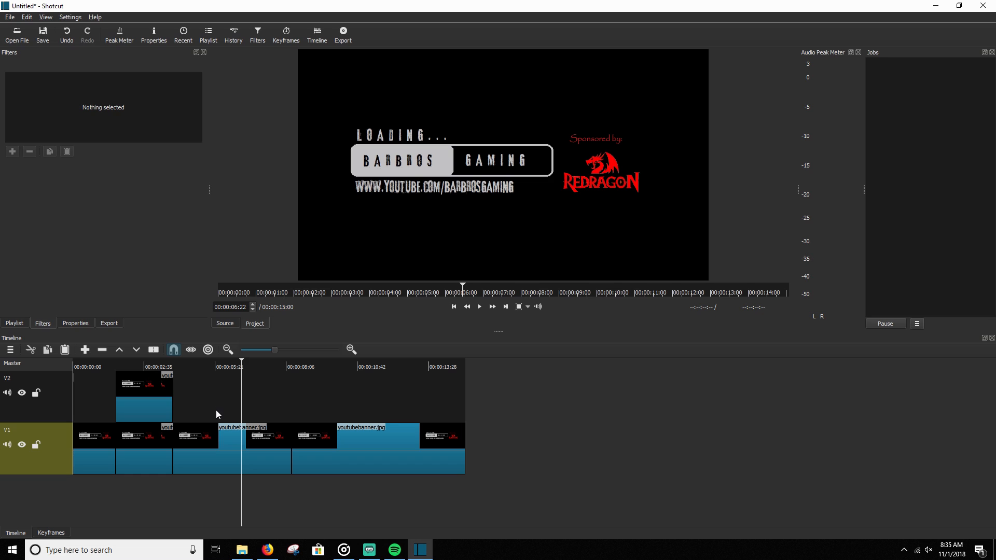
mouse_move(147, 405)
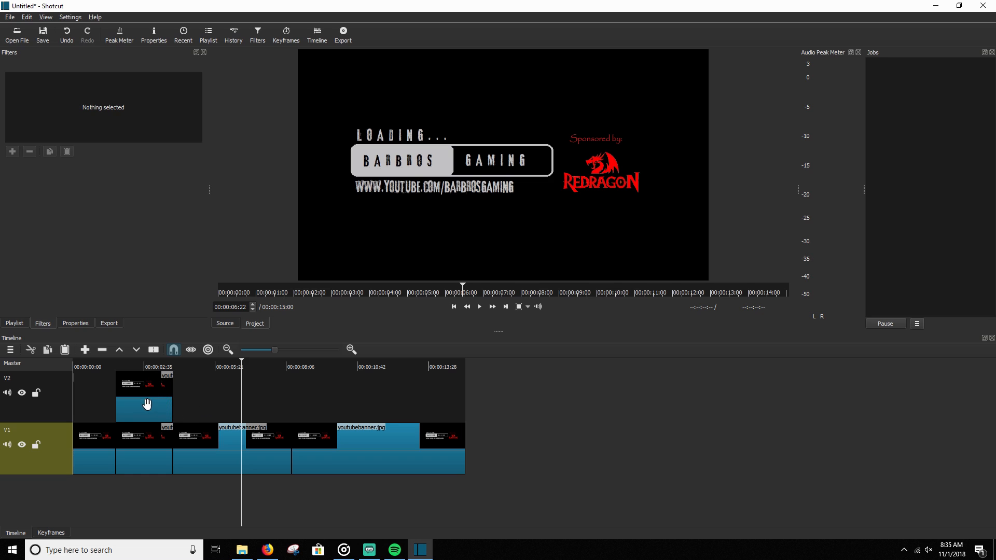
click(143, 394)
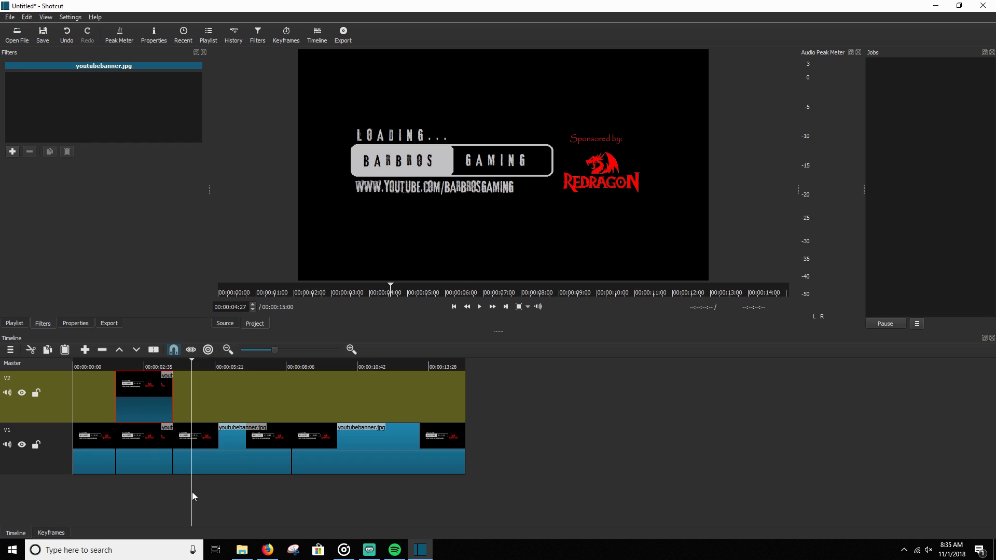
Add a Text filter reading 'Sample Text' and place it beneath the banner's web address
click(11, 151)
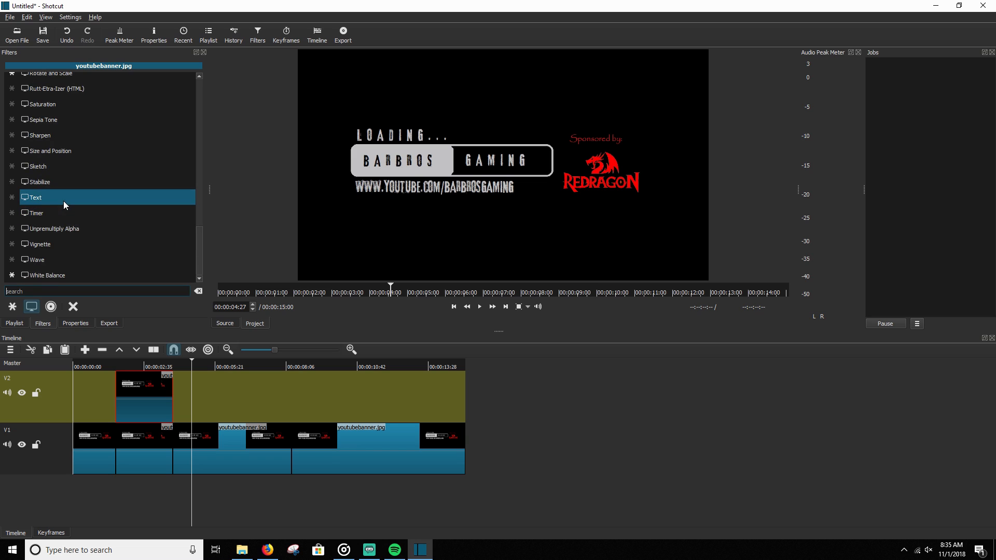
double_click(37, 197)
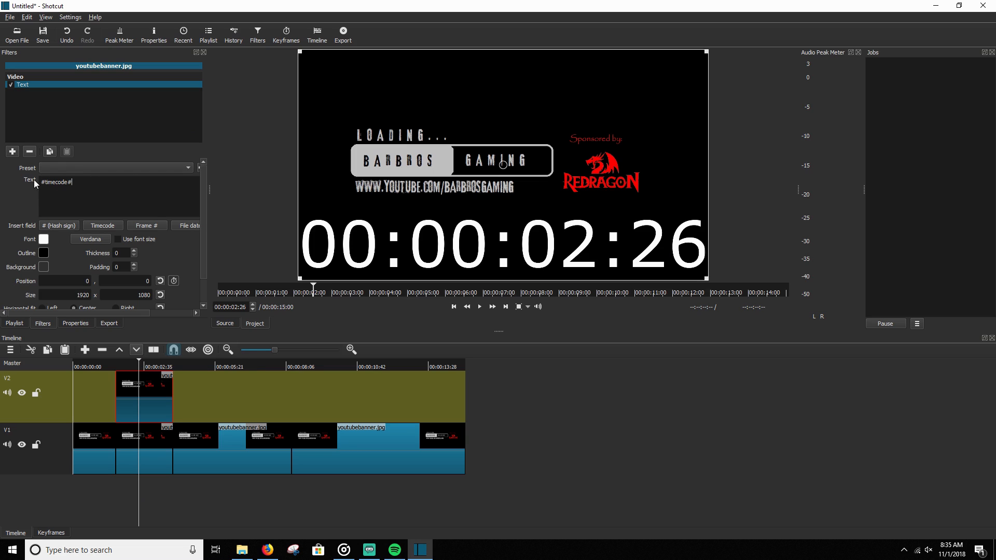
double_click(55, 182)
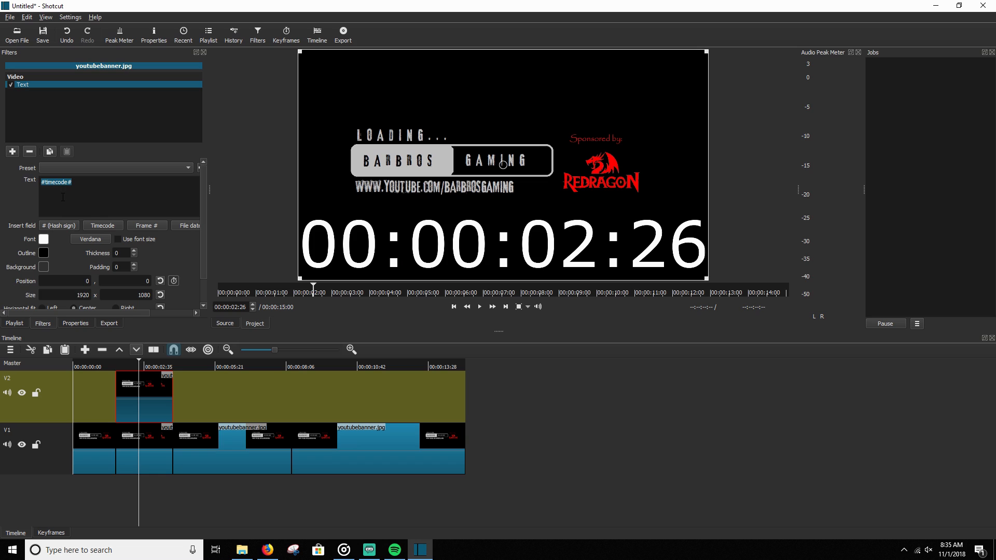
text(Sample Te)
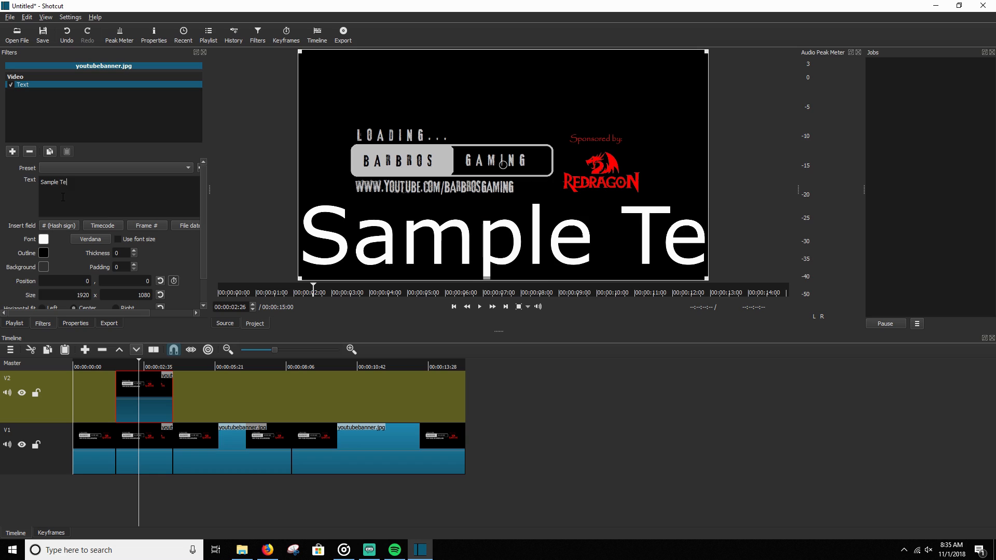
text(xt)
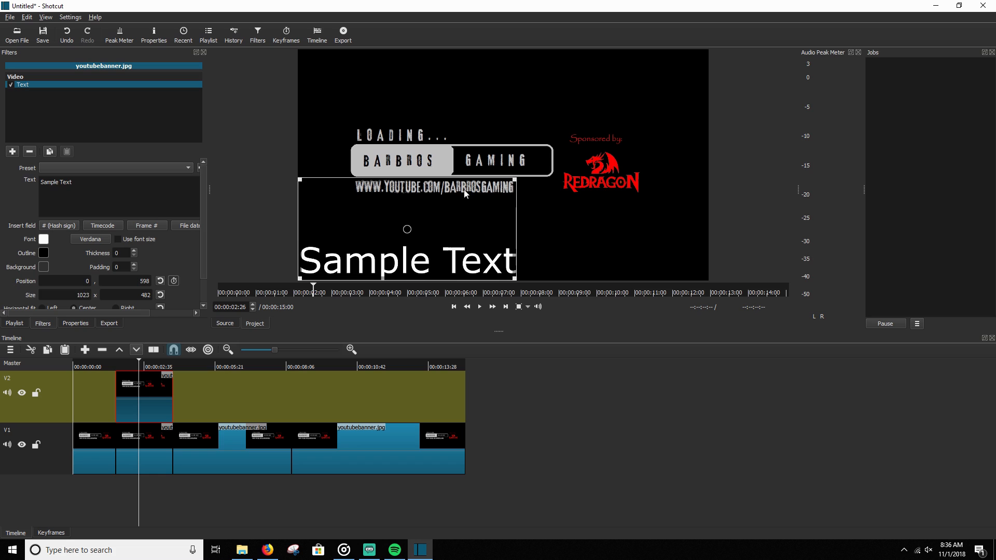
drag(407, 229, 420, 224)
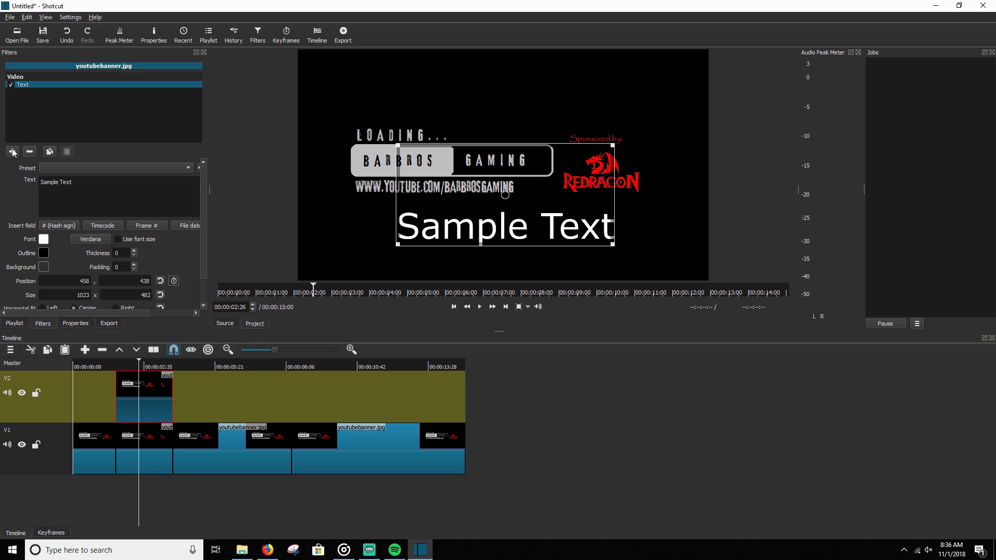
Add Fade In Video and Fade Out Video filters to the V2 overlay clip
click(13, 151)
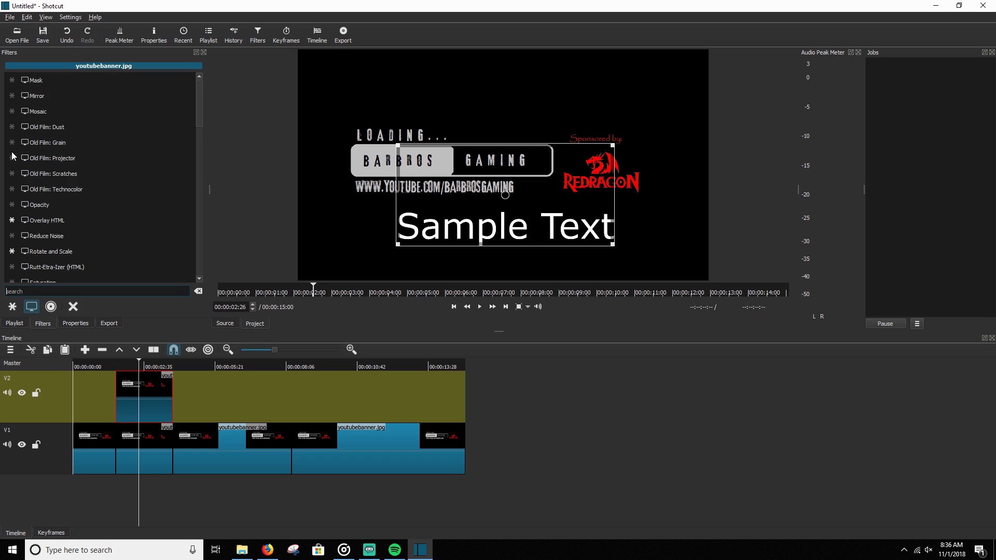
scroll(down, 3)
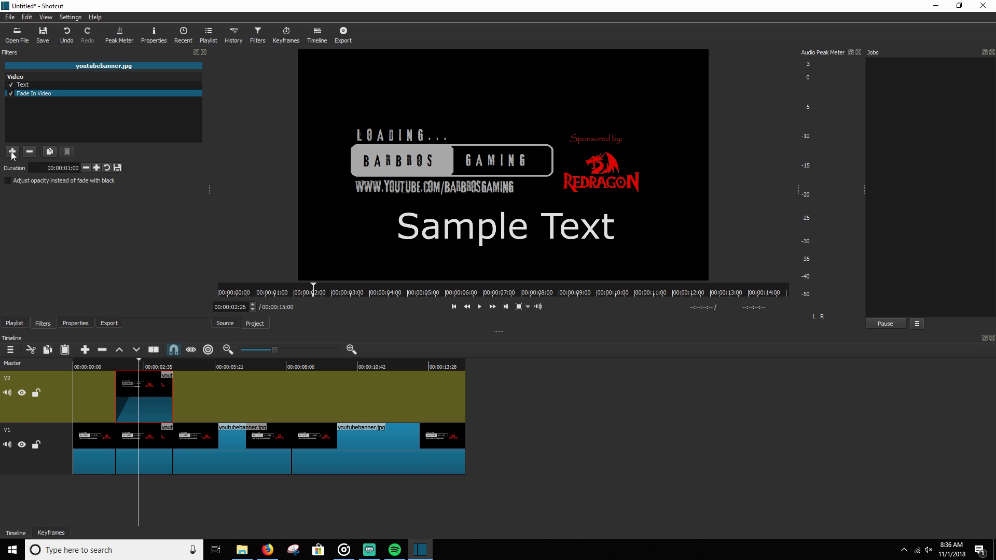
click(11, 151)
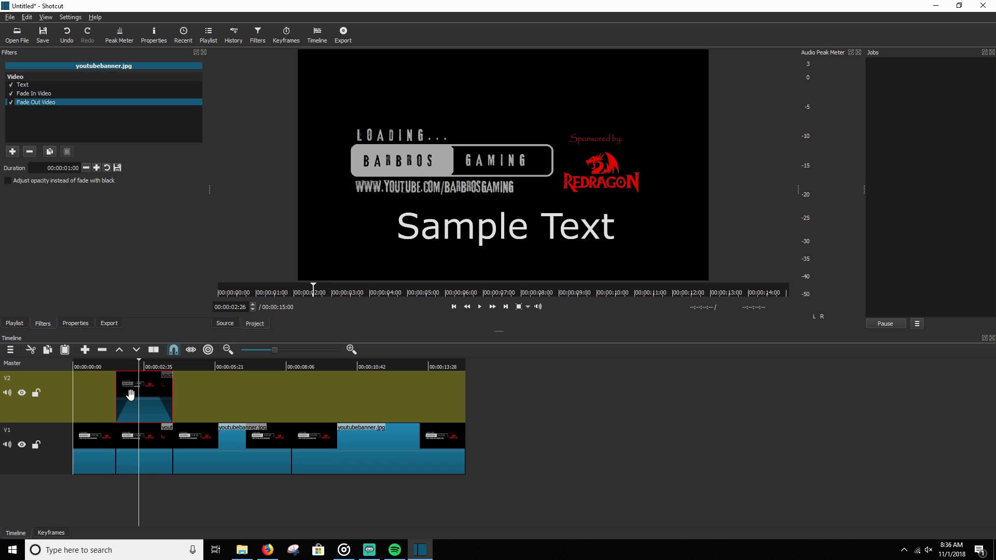
mouse_move(160, 396)
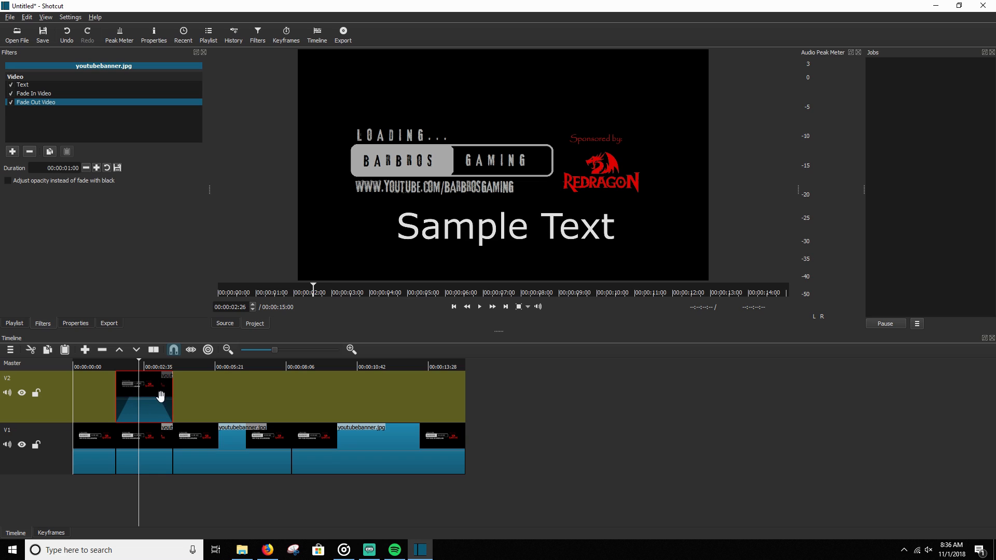
mouse_move(143, 384)
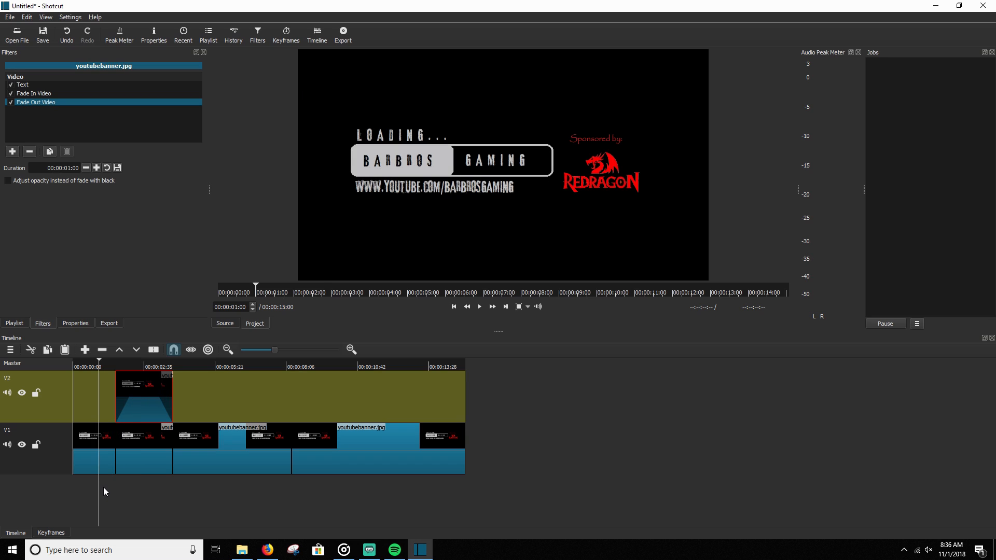
click(478, 307)
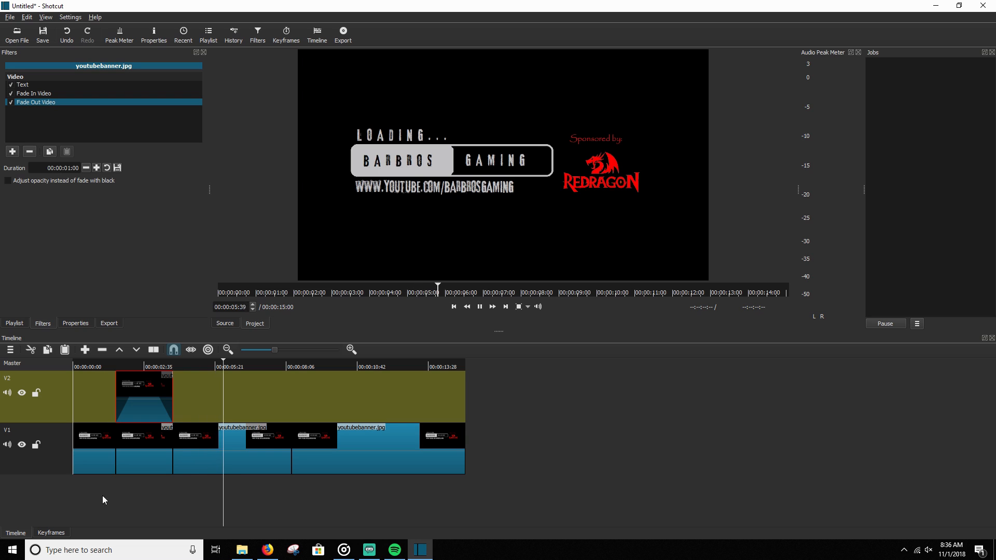
click(135, 366)
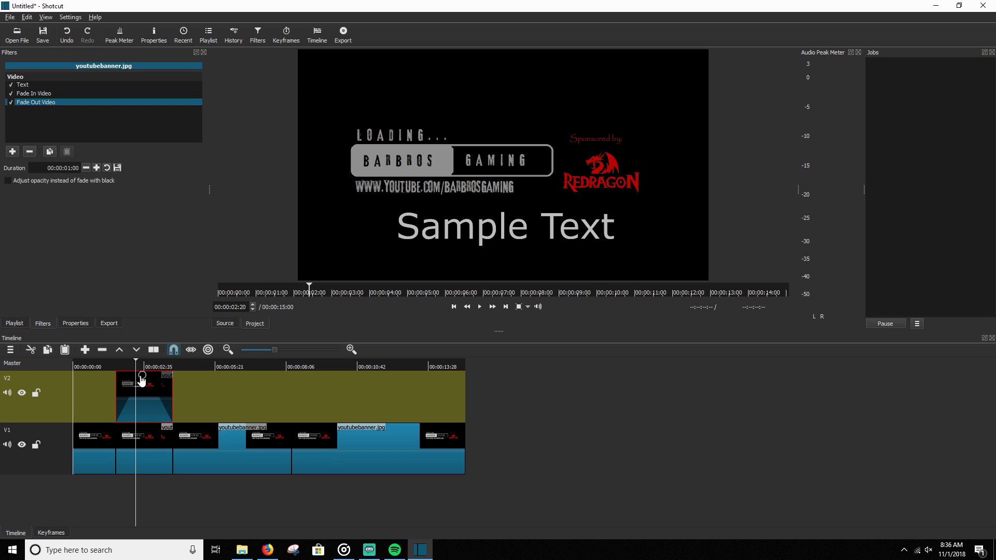
Select the V2 overlay clip to review its Text and fade filters
click(22, 84)
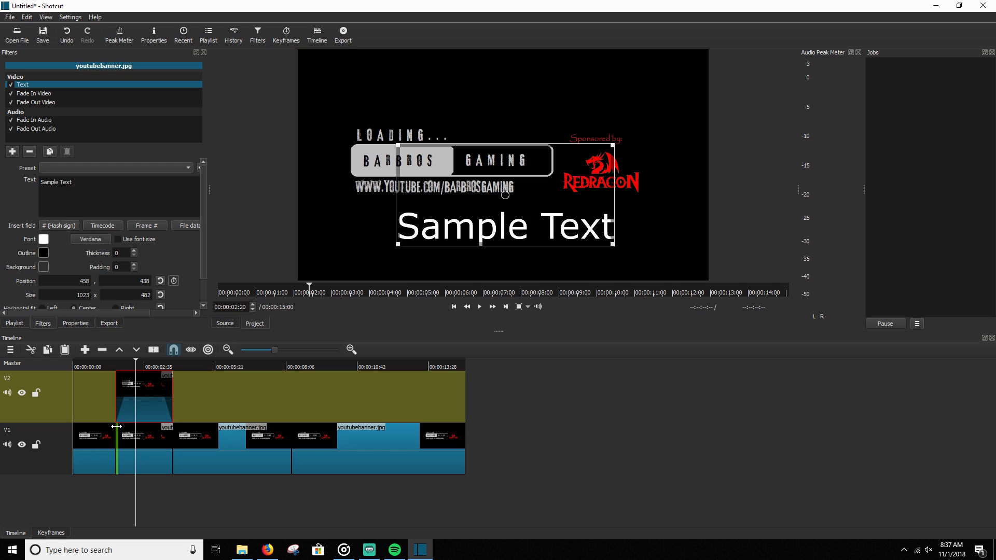
mouse_move(84, 350)
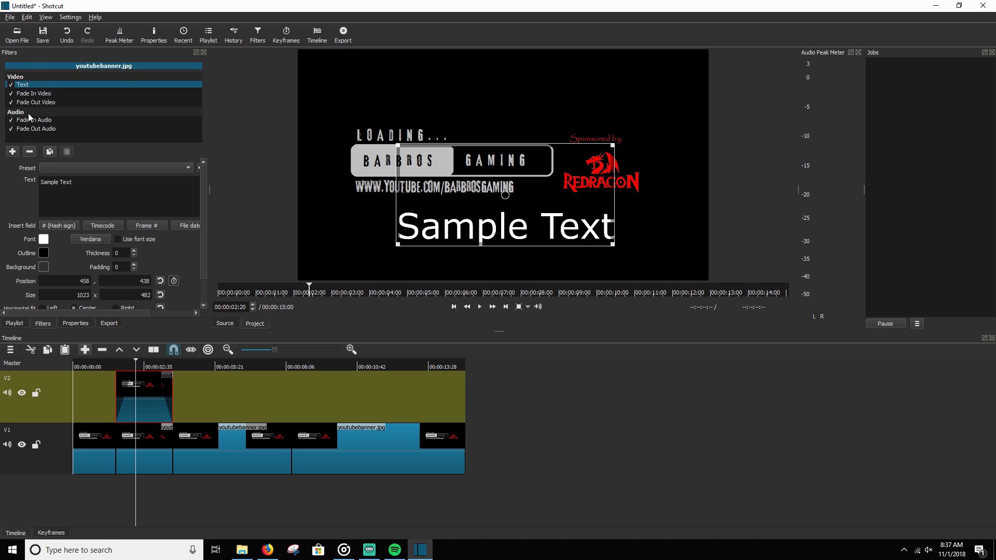
Set Fade In Video and Fade Out Video to adjust opacity instead of fading with black
click(34, 93)
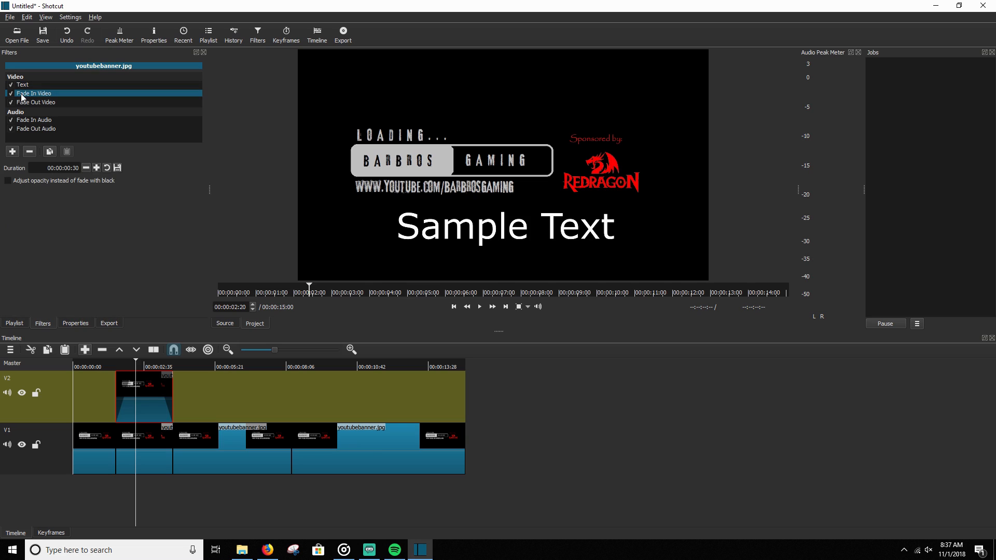
mouse_move(42, 114)
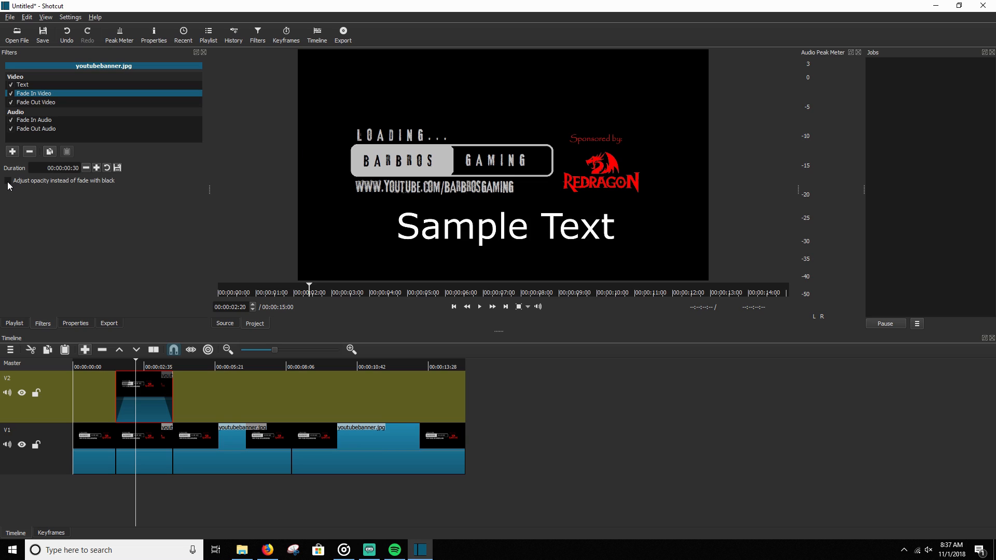
click(37, 102)
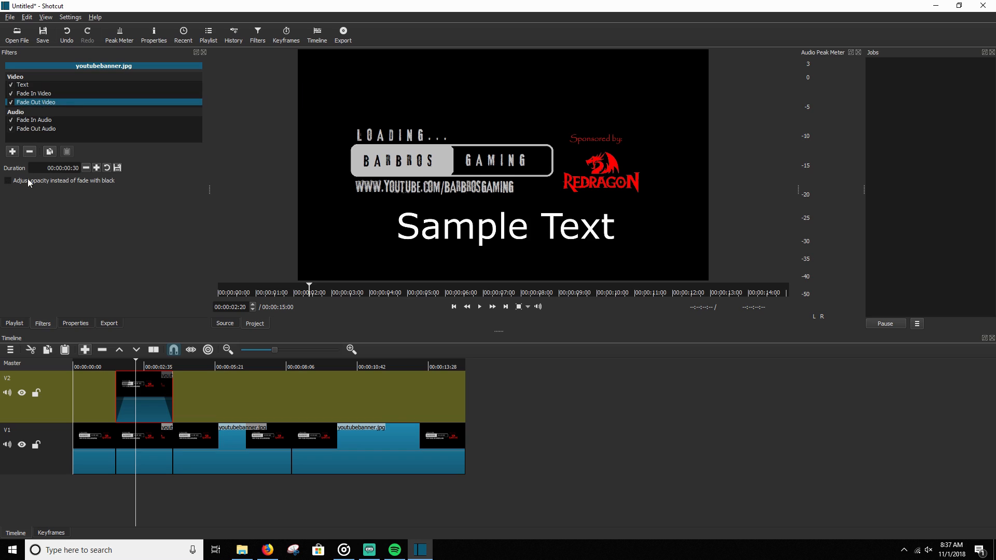
click(8, 181)
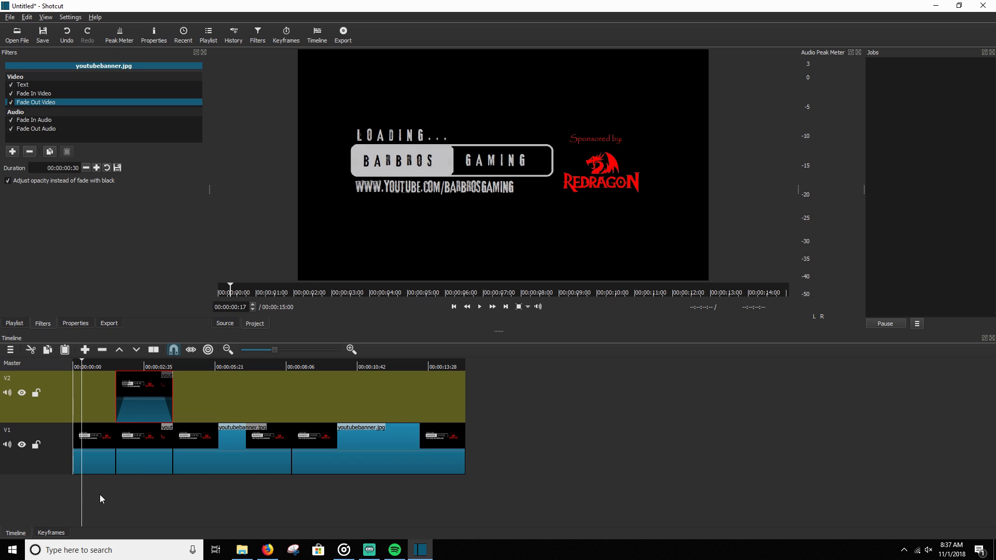
click(480, 306)
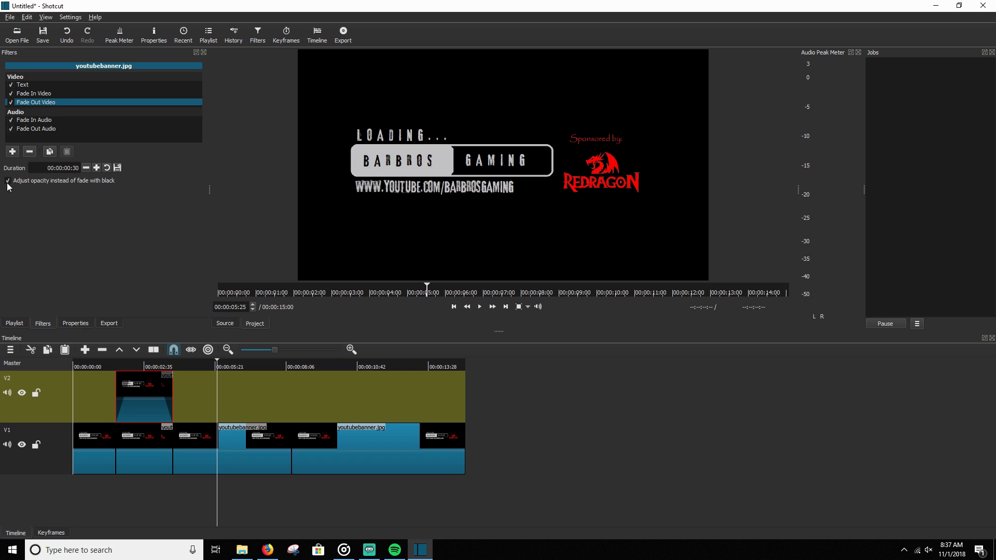
mouse_move(10, 188)
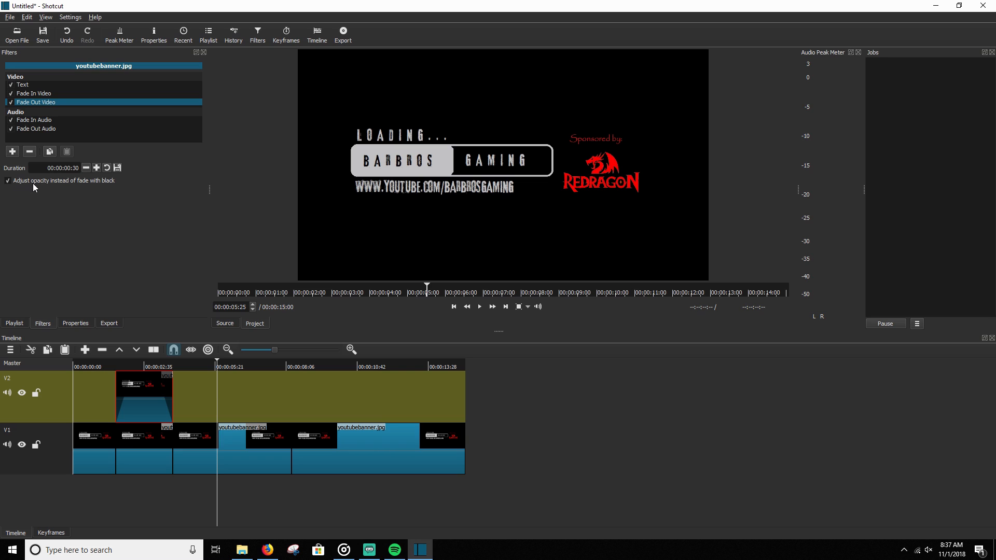
mouse_move(227, 443)
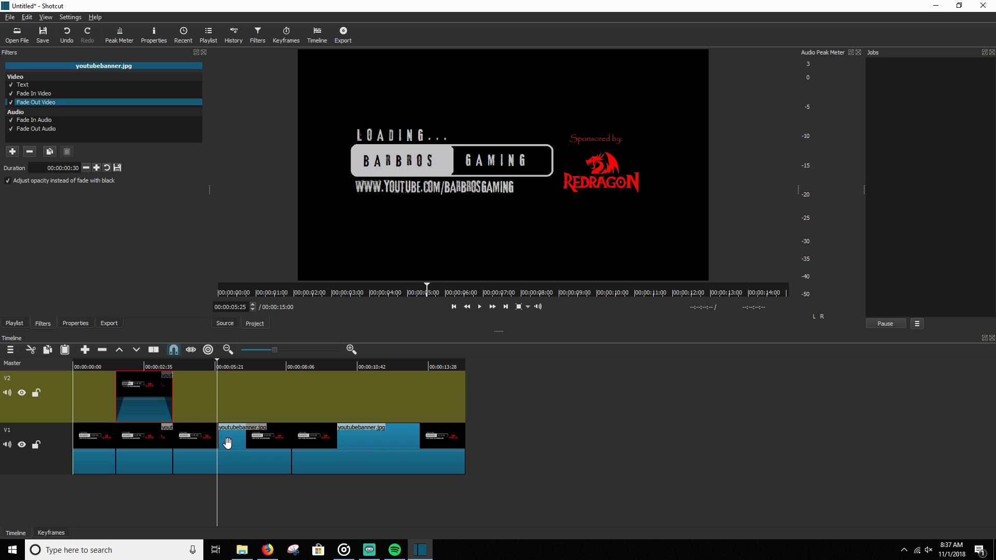
mouse_move(230, 503)
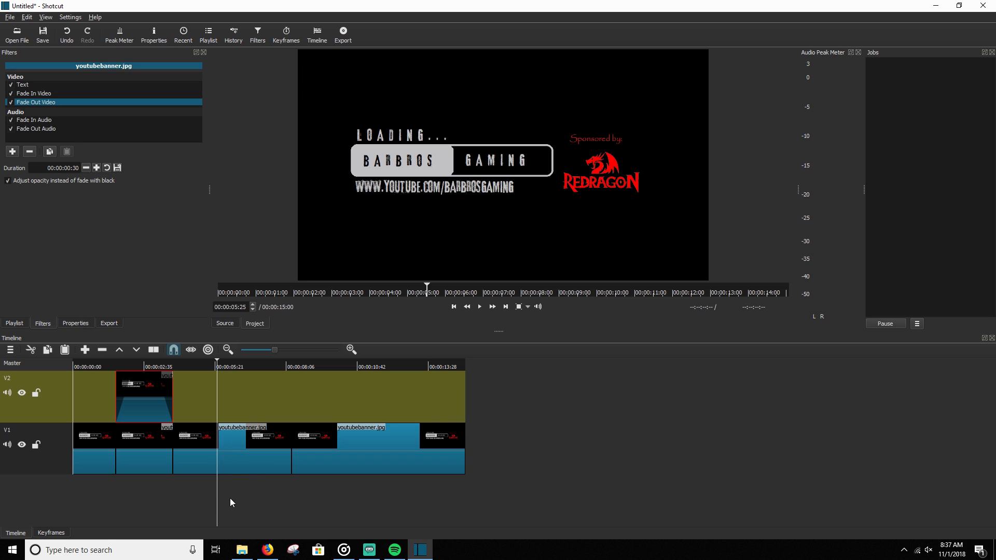
Select a later banner piece on V1 to use as the second overlay
click(236, 366)
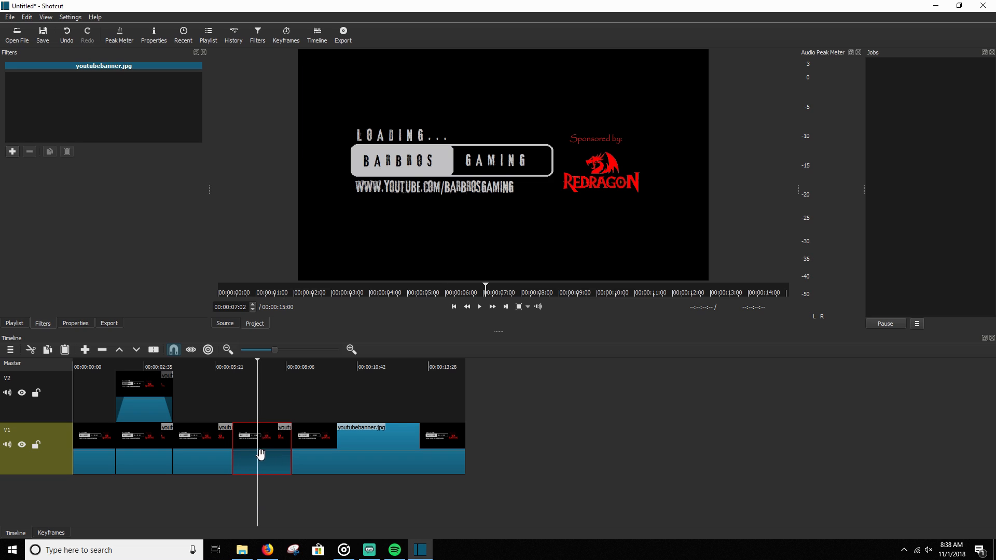
mouse_move(324, 473)
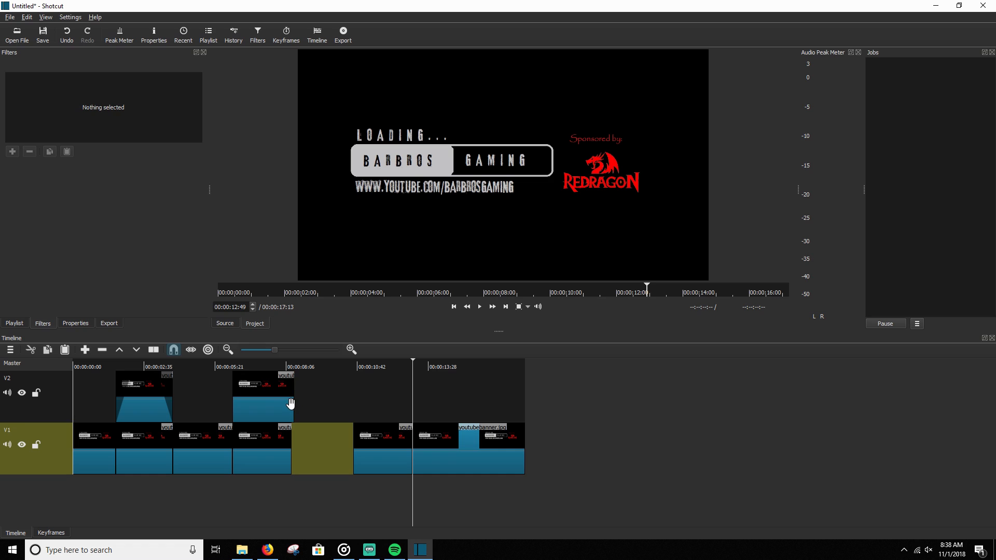
mouse_move(341, 451)
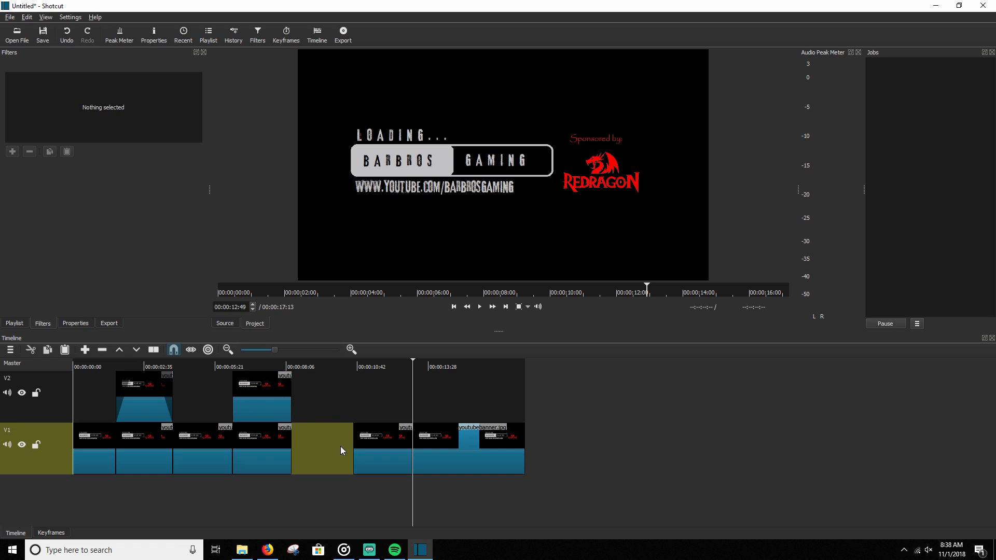
mouse_move(315, 447)
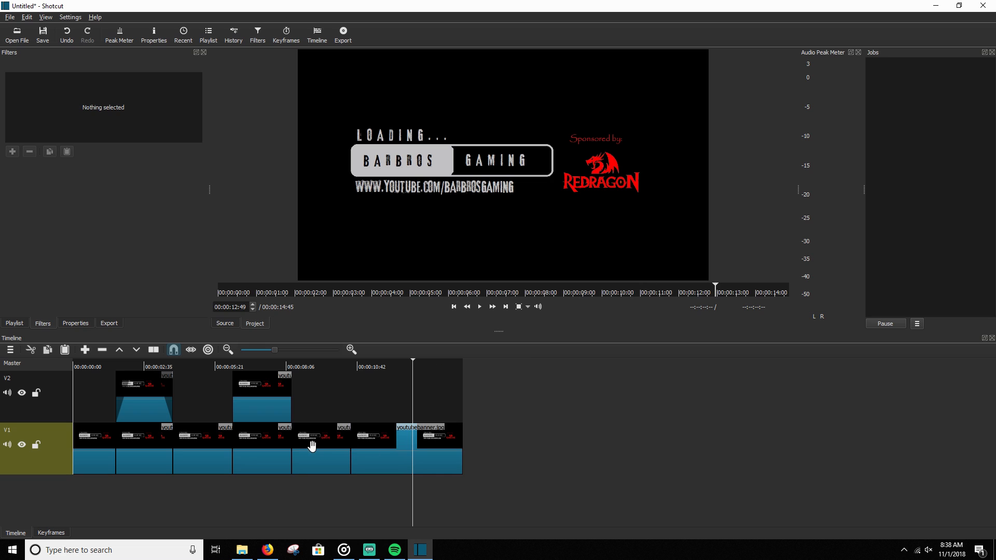
mouse_move(257, 395)
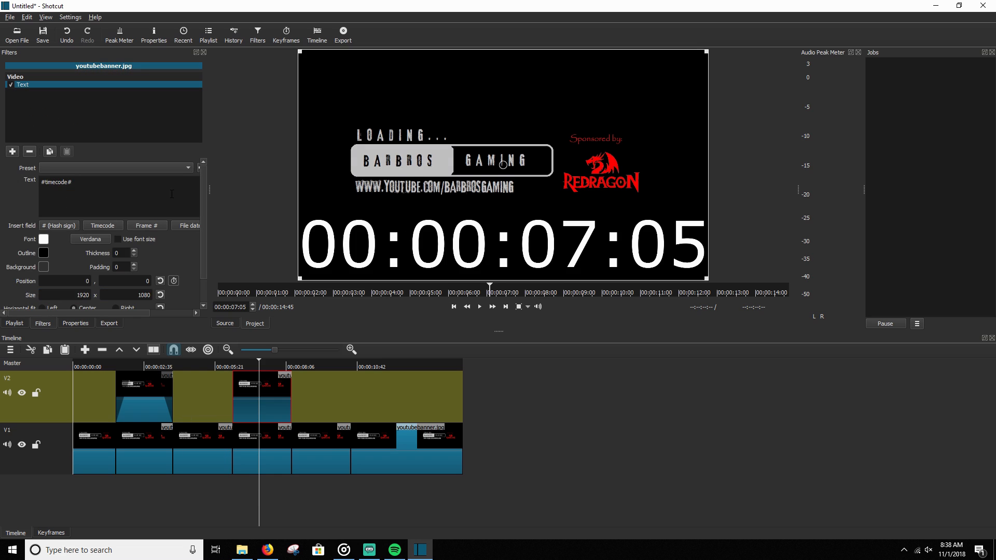
Caption the second overlay 'Sample Text' below the website line and begin adding Fade In Video
text(Sample Text)
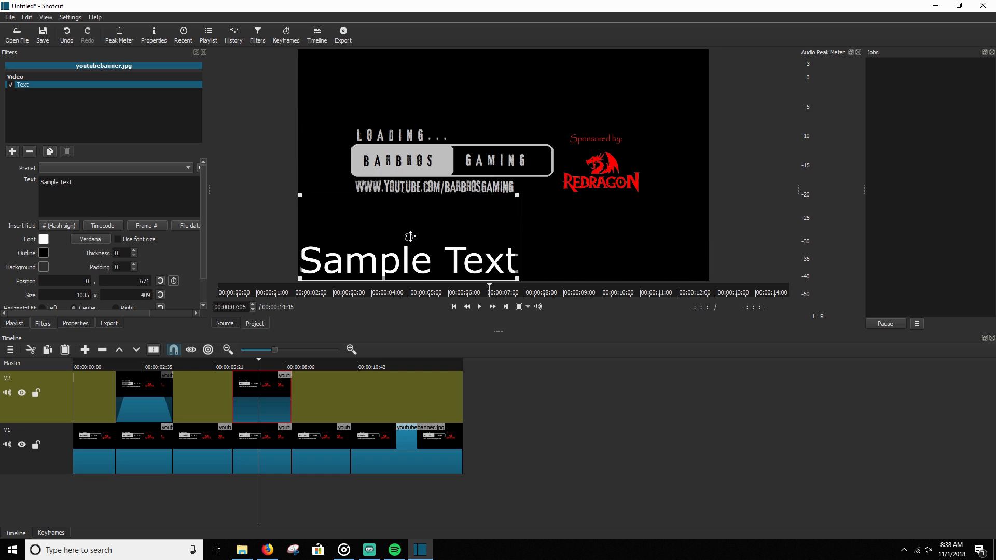
drag(410, 236, 503, 203)
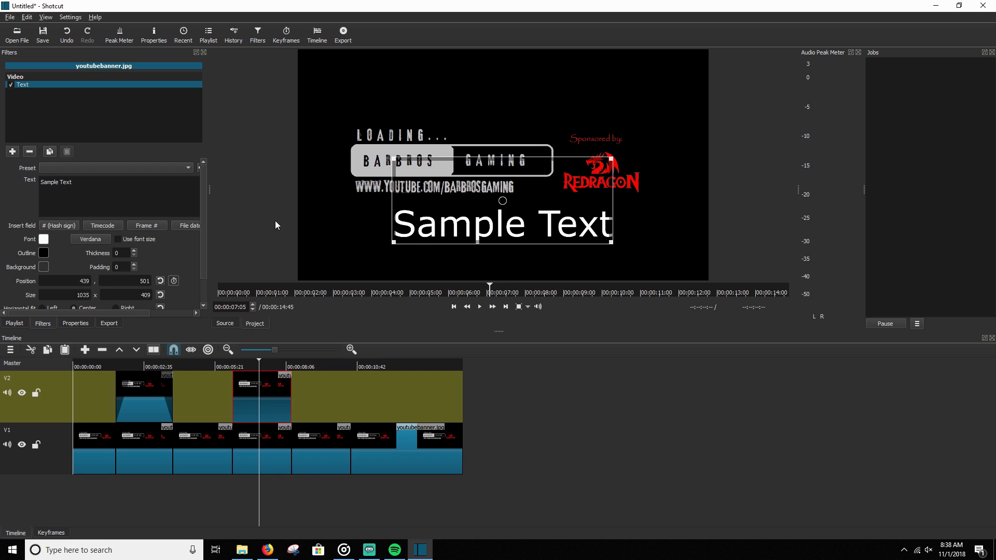
click(12, 151)
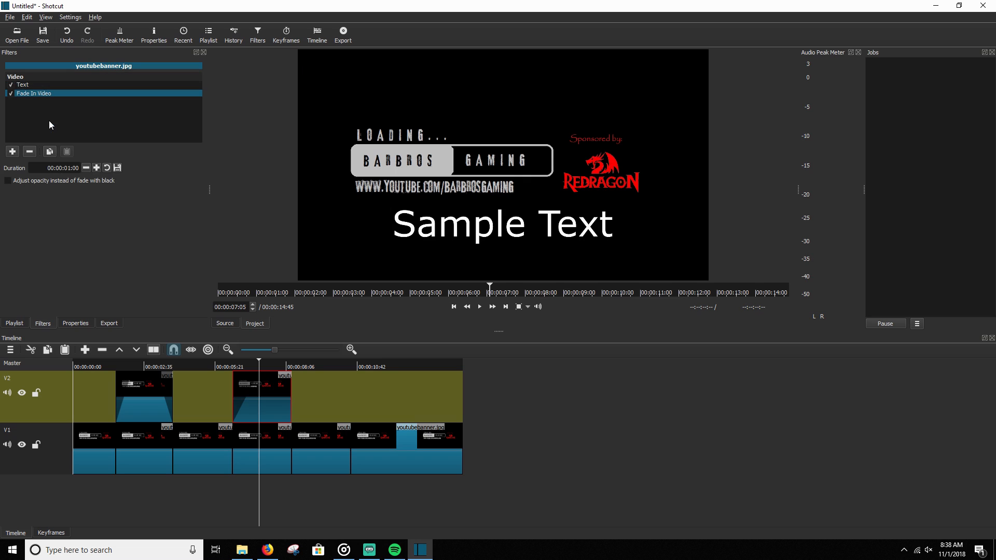
Add Fade Out Video, Fade In Audio and Fade Out Audio filters to the second V2 clip
click(13, 152)
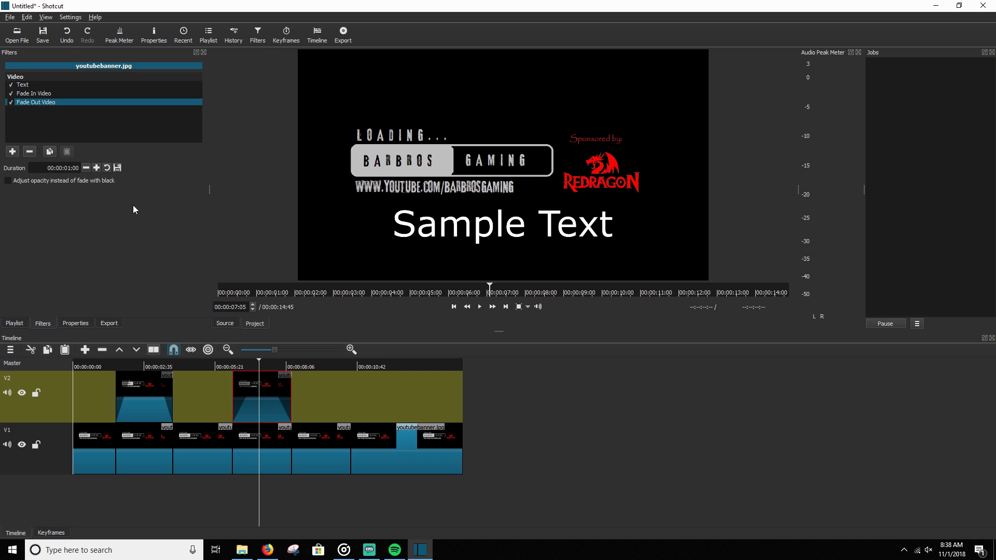
click(22, 84)
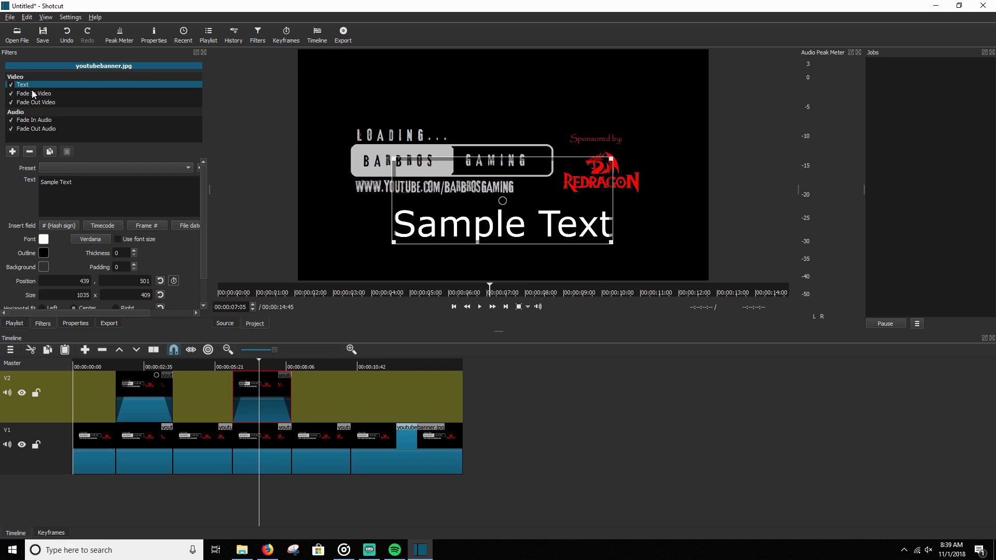
Set both 30-frame video fades to adjust opacity rather than fade to black
click(36, 94)
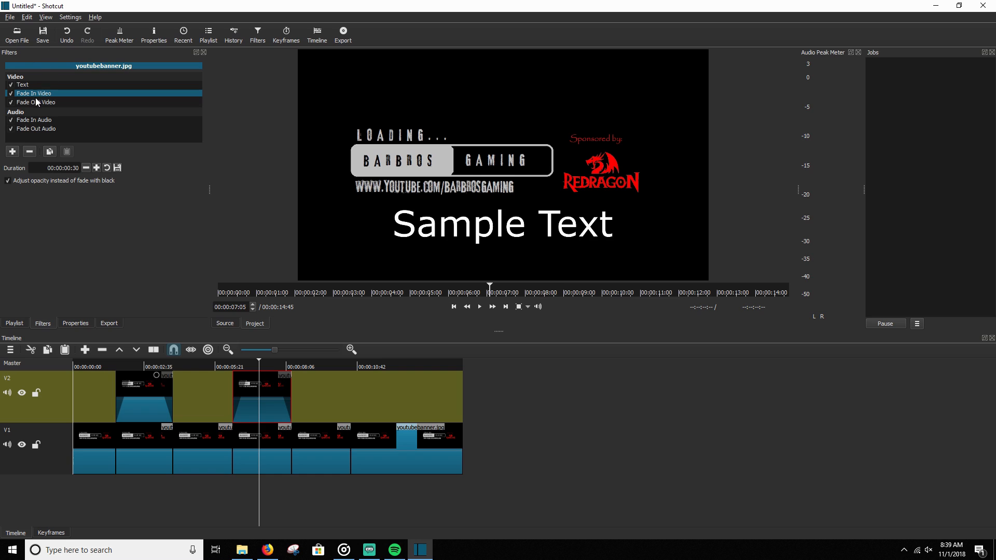
click(36, 103)
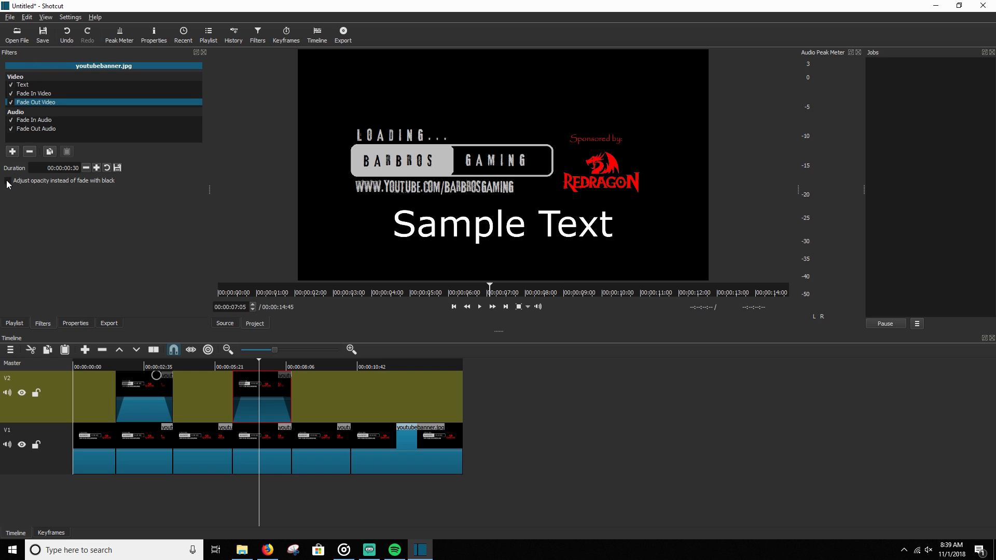
click(7, 180)
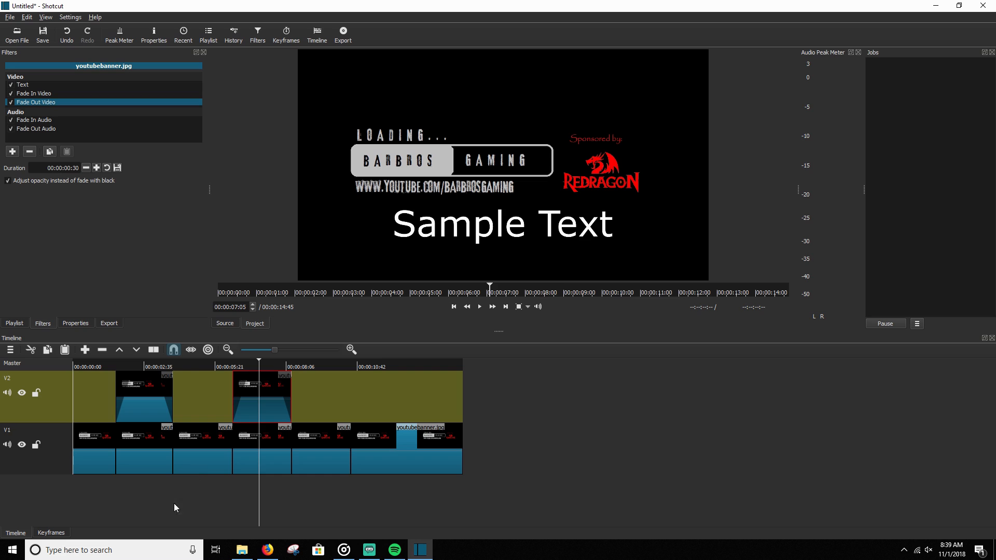